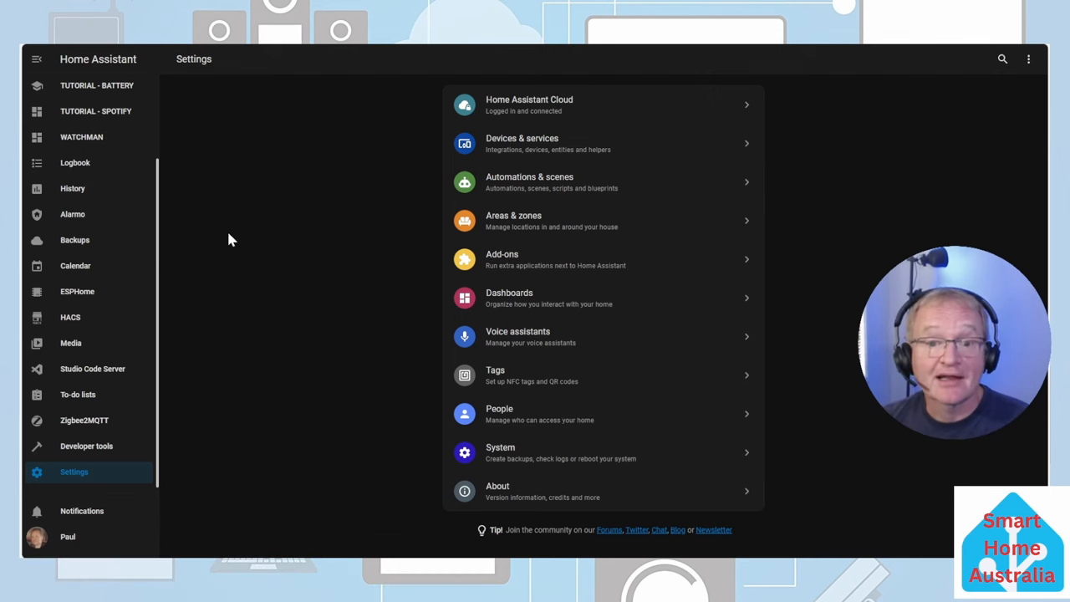
Open the Music Assistant repository details in the HACS community store.
{"action": "left_click", "coordinate": [70, 317]}
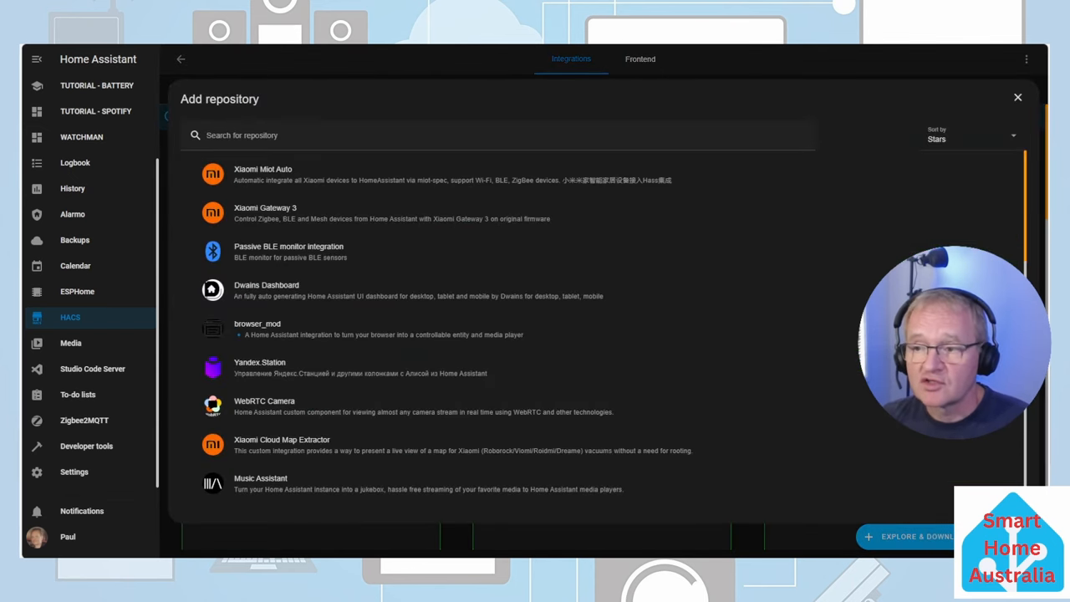
{"action": "left_click", "coordinate": [1017, 97]}
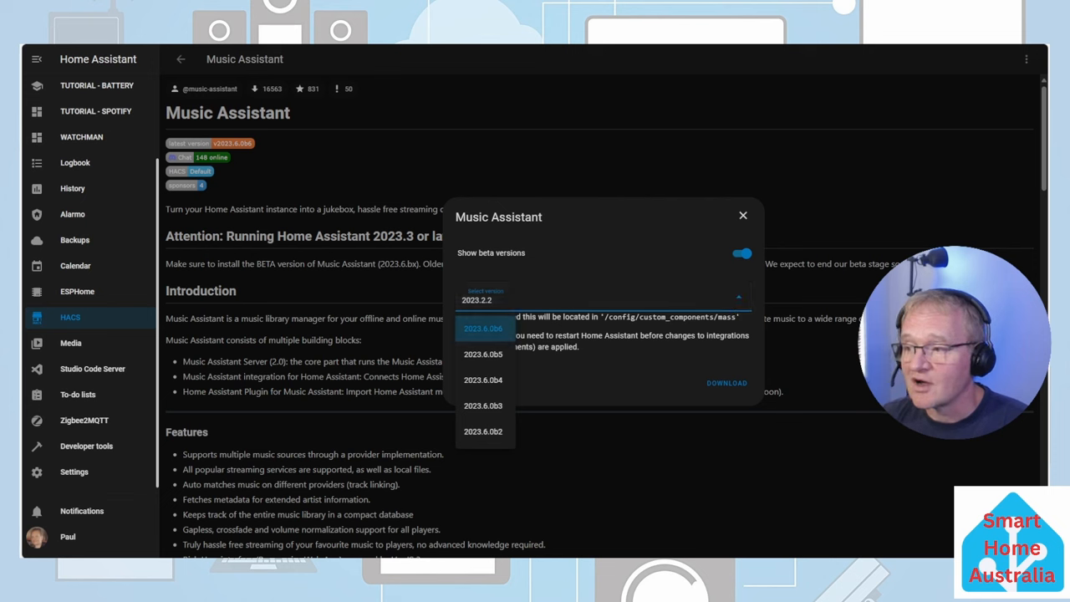
{"action": "mouse_move", "coordinate": [744, 217]}
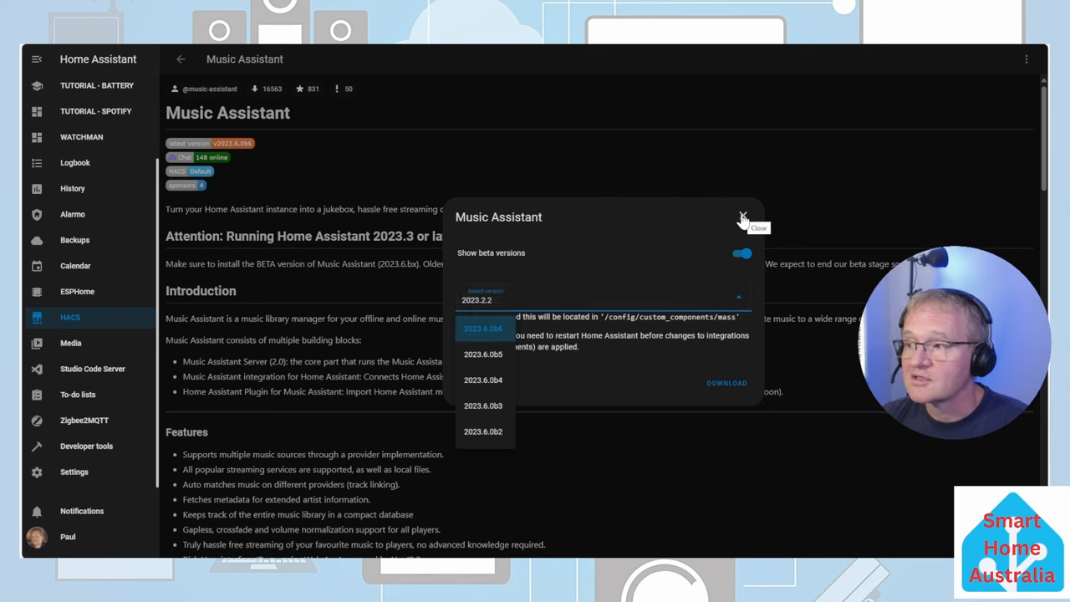
Choose Music Assistant beta version 2023.6.0b6 and confirm the download.
{"action": "left_click", "coordinate": [742, 218]}
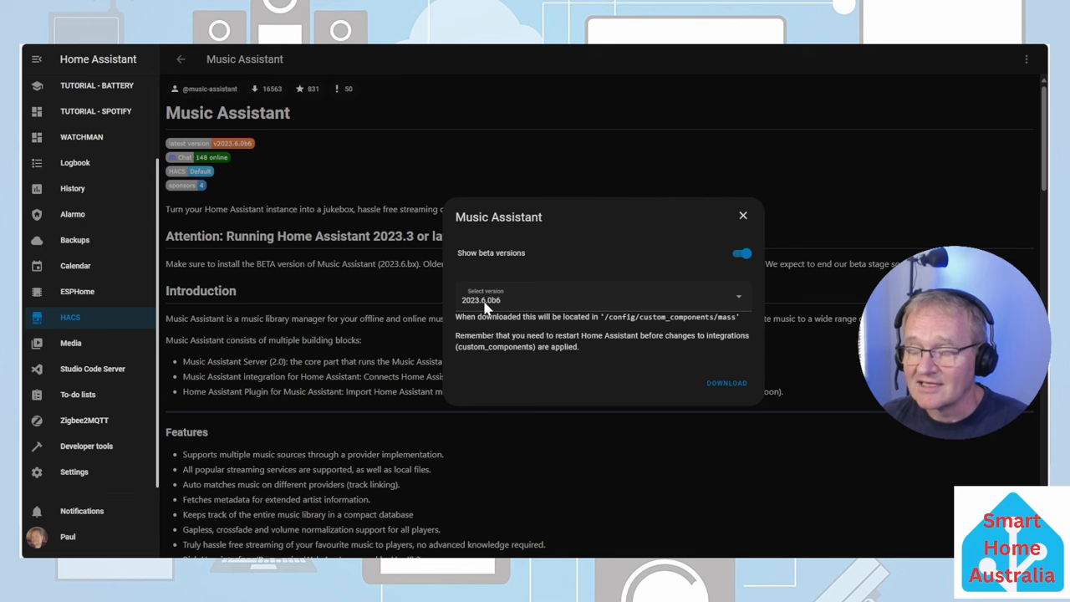
{"action": "mouse_move", "coordinate": [708, 396]}
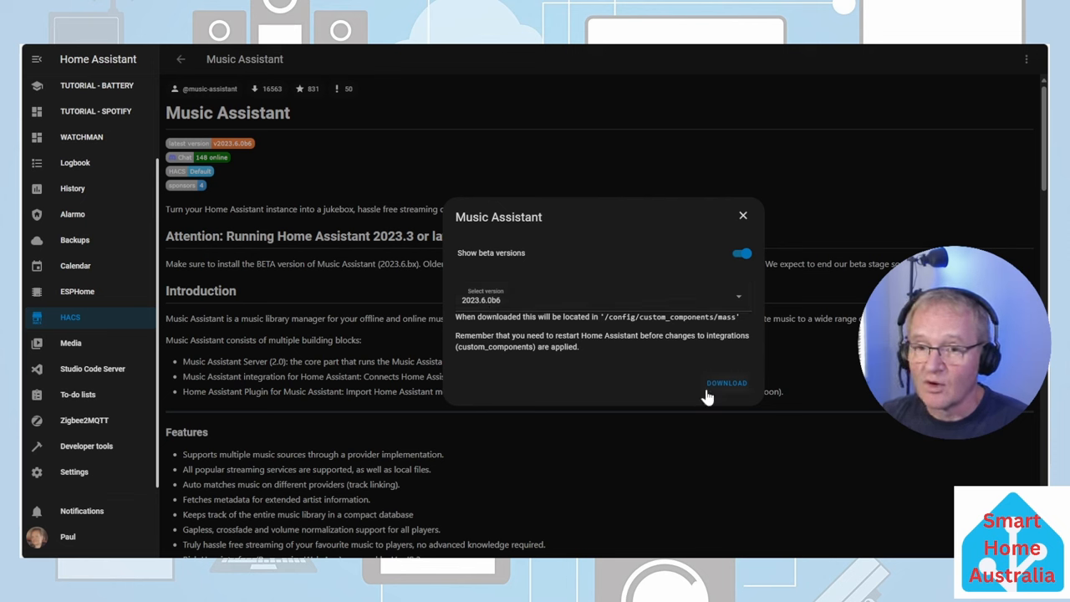
{"action": "mouse_move", "coordinate": [715, 394]}
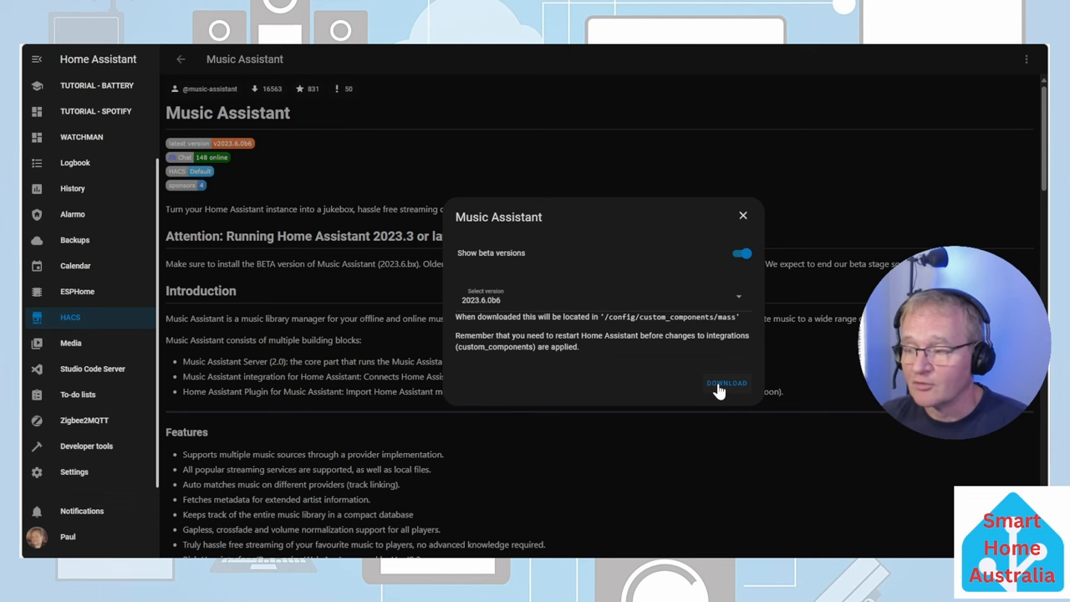
{"action": "left_click", "coordinate": [726, 383]}
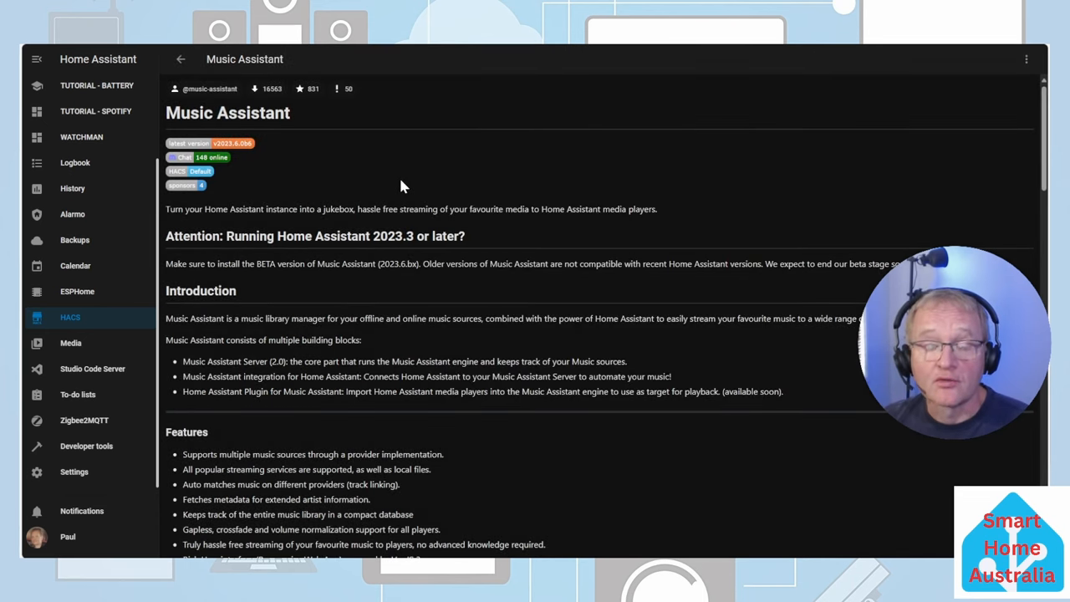
Restart Home Assistant from Developer tools' restart options.
{"action": "left_click", "coordinate": [87, 445]}
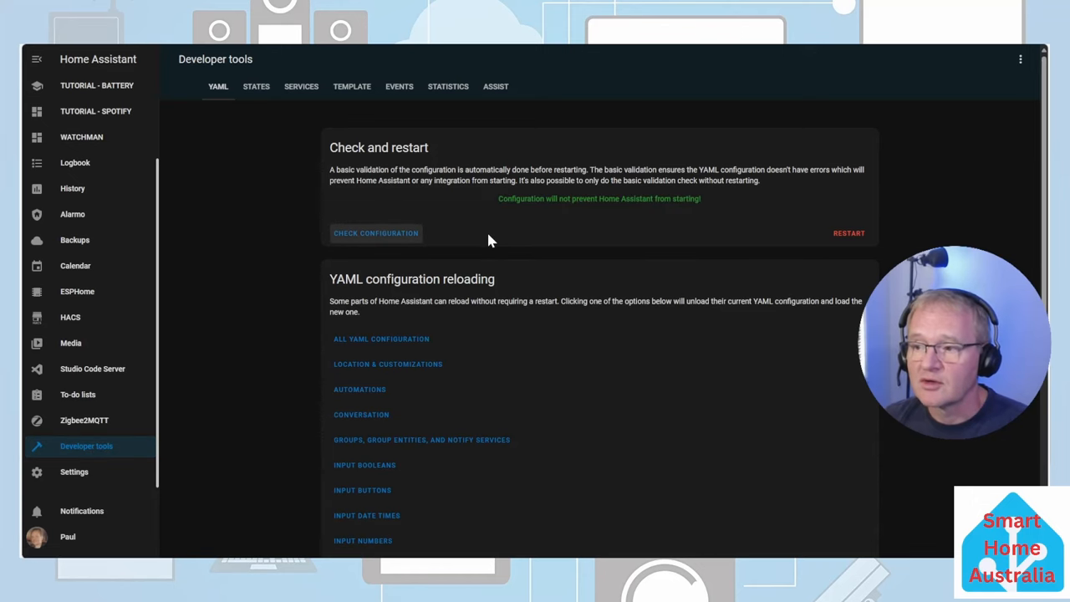
{"action": "left_click", "coordinate": [849, 233]}
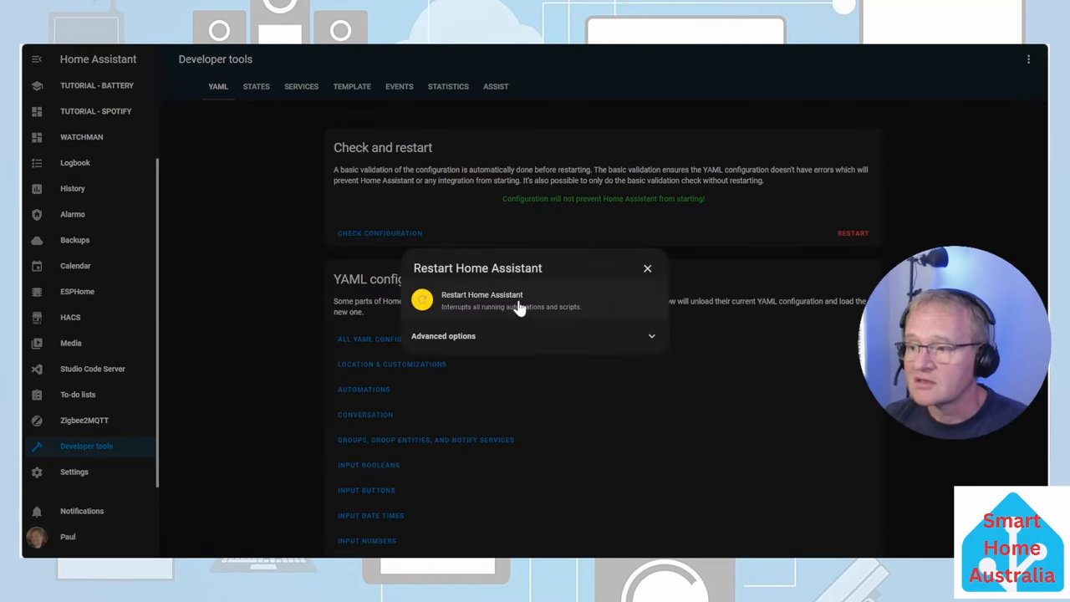
{"action": "left_click", "coordinate": [647, 268]}
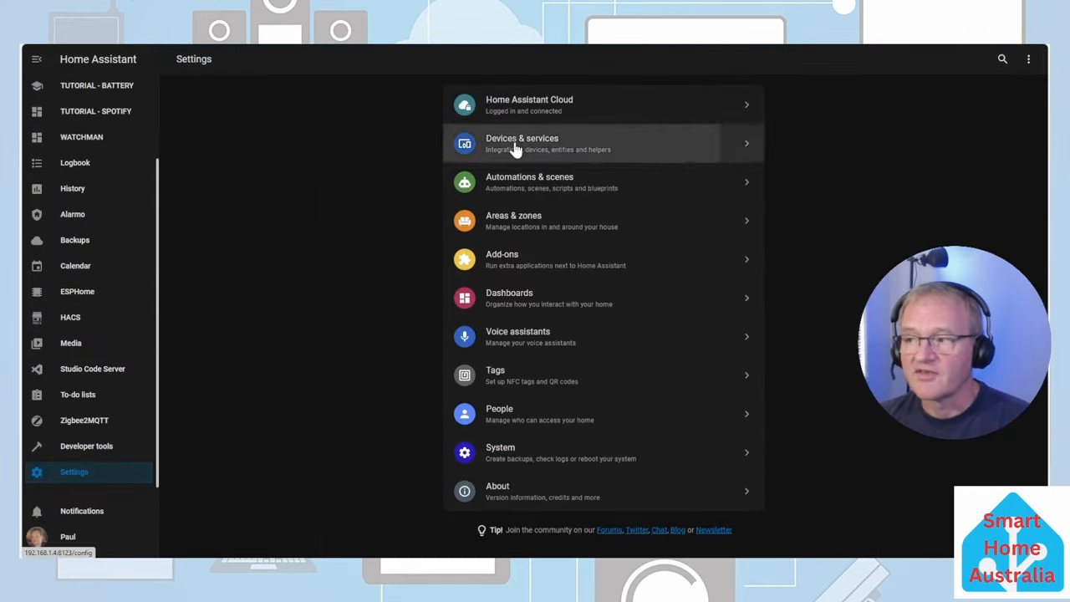
Add Music Assistant via Devices & services using the official Music Assistant Server add-on.
{"action": "left_click", "coordinate": [522, 143]}
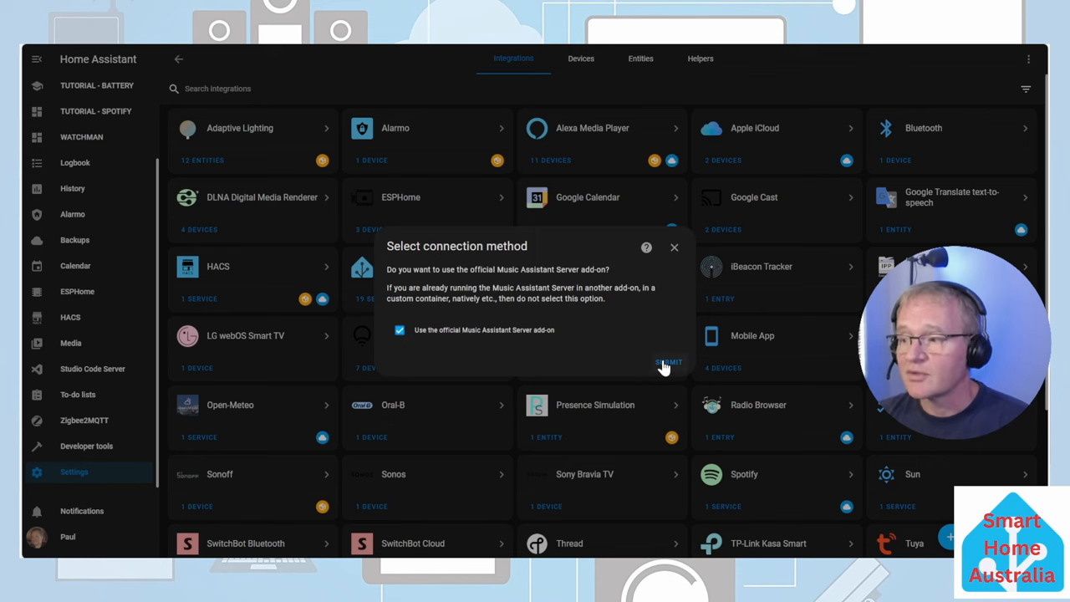
{"action": "left_click", "coordinate": [668, 362]}
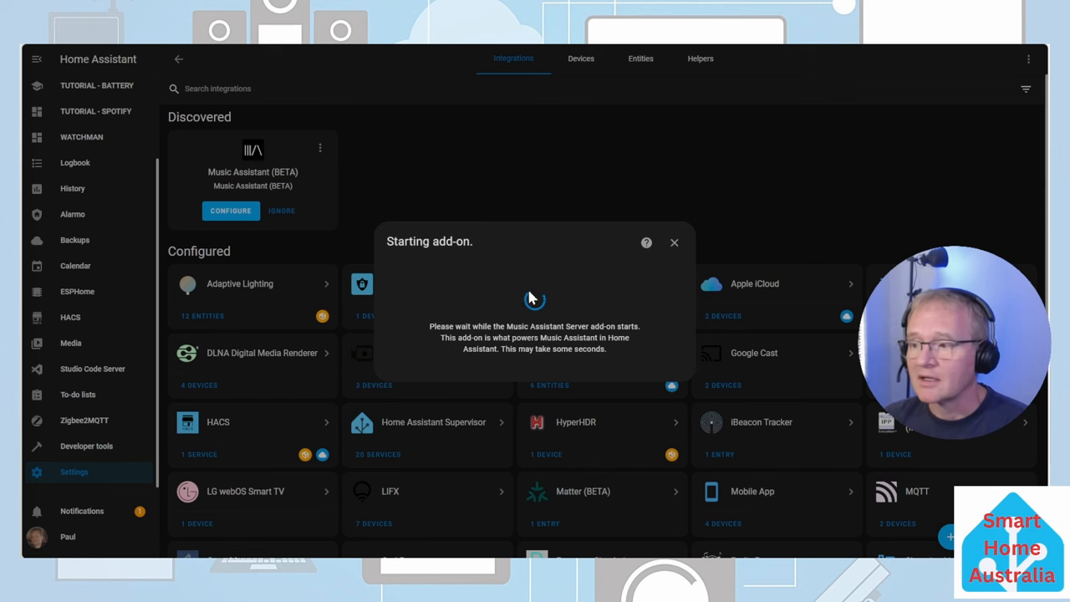
{"action": "left_click", "coordinate": [674, 242]}
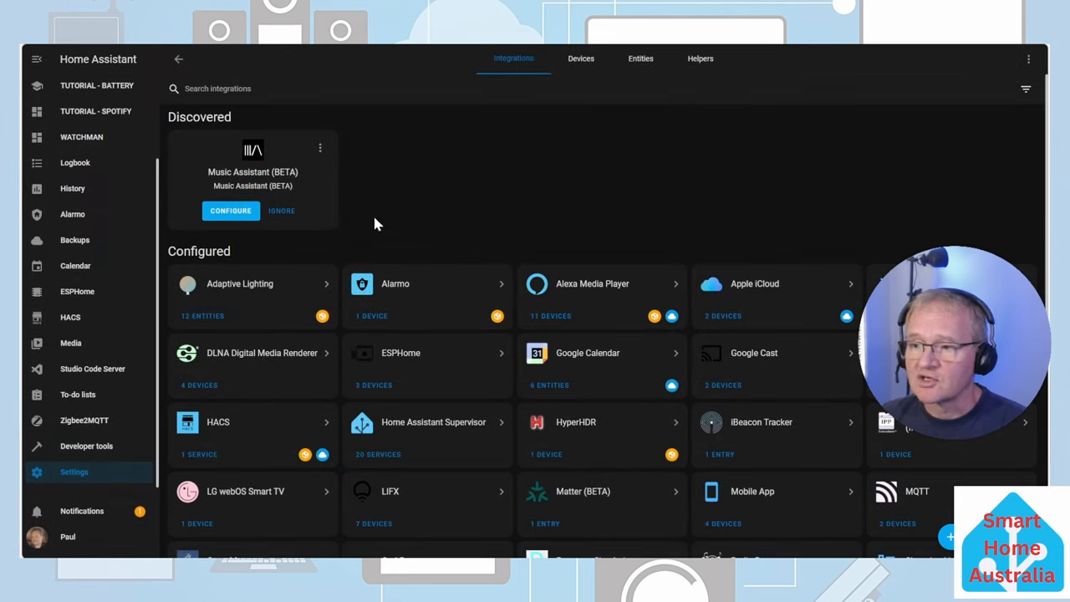
Enable Watchdog and Show in sidebar on the Music Assistant BETA add-on.
{"action": "left_click", "coordinate": [74, 472]}
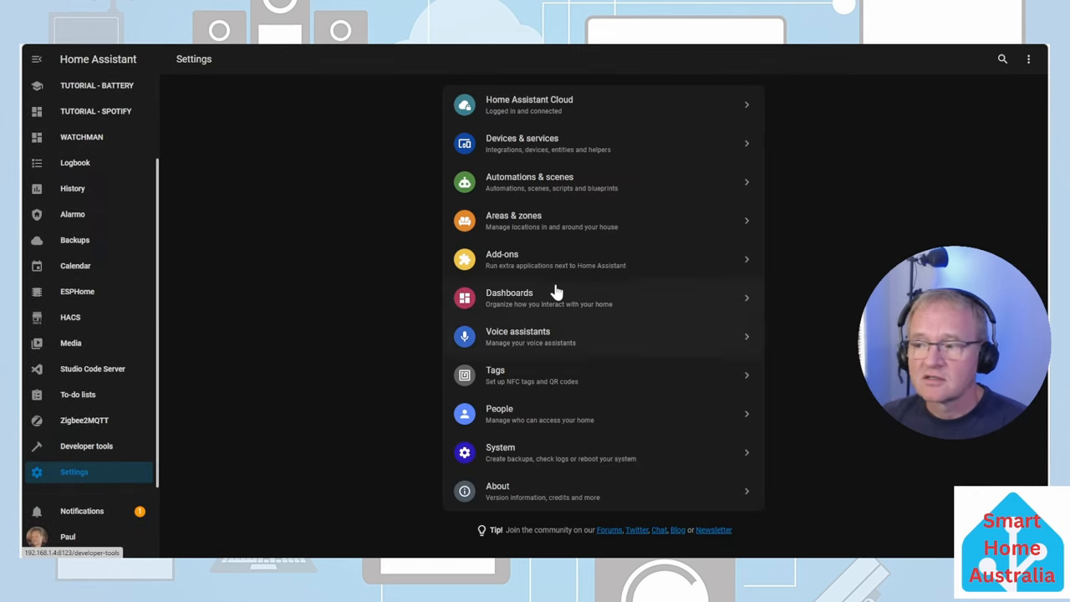
{"action": "left_click", "coordinate": [503, 259]}
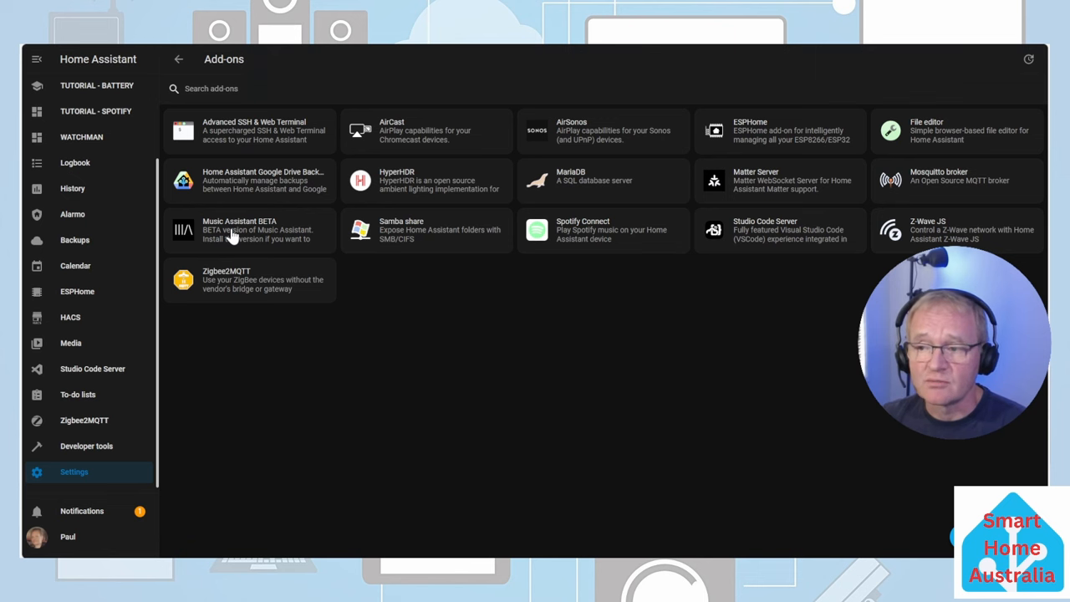
{"action": "left_click", "coordinate": [249, 230]}
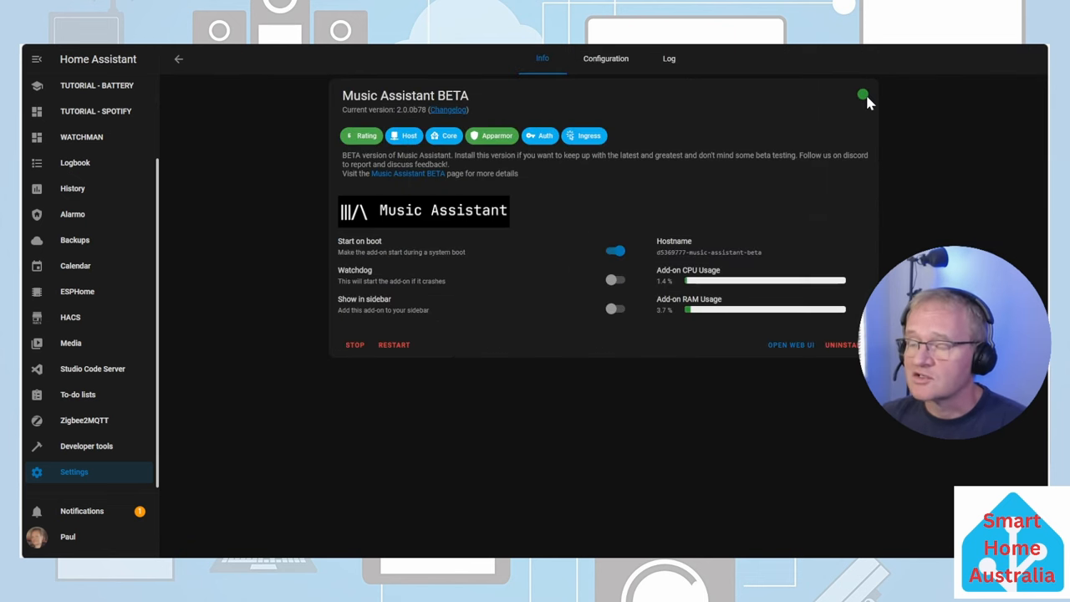
{"action": "mouse_move", "coordinate": [897, 129]}
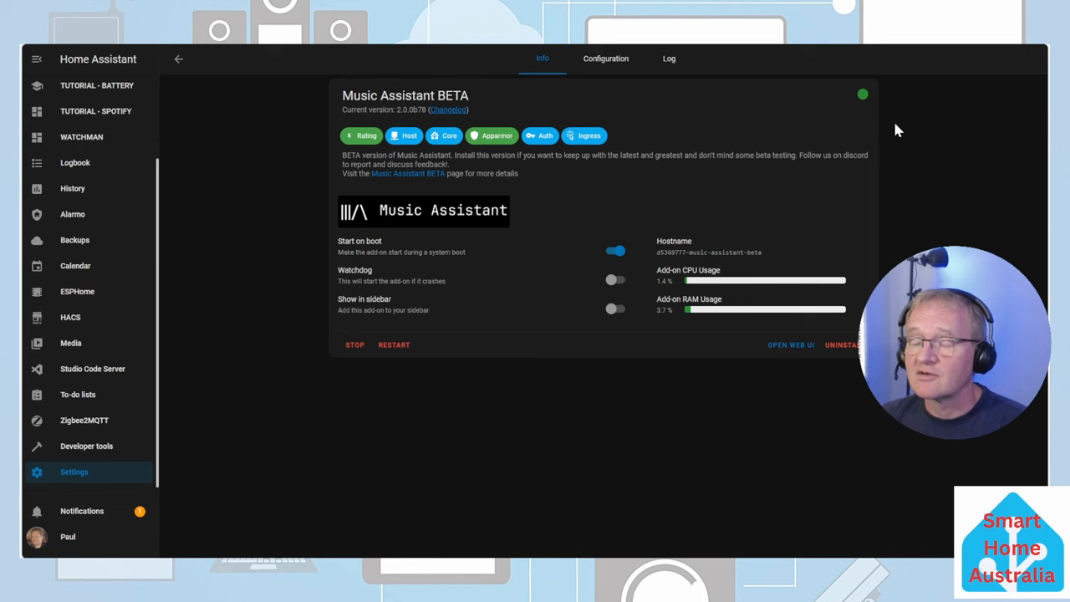
{"action": "mouse_move", "coordinate": [233, 230]}
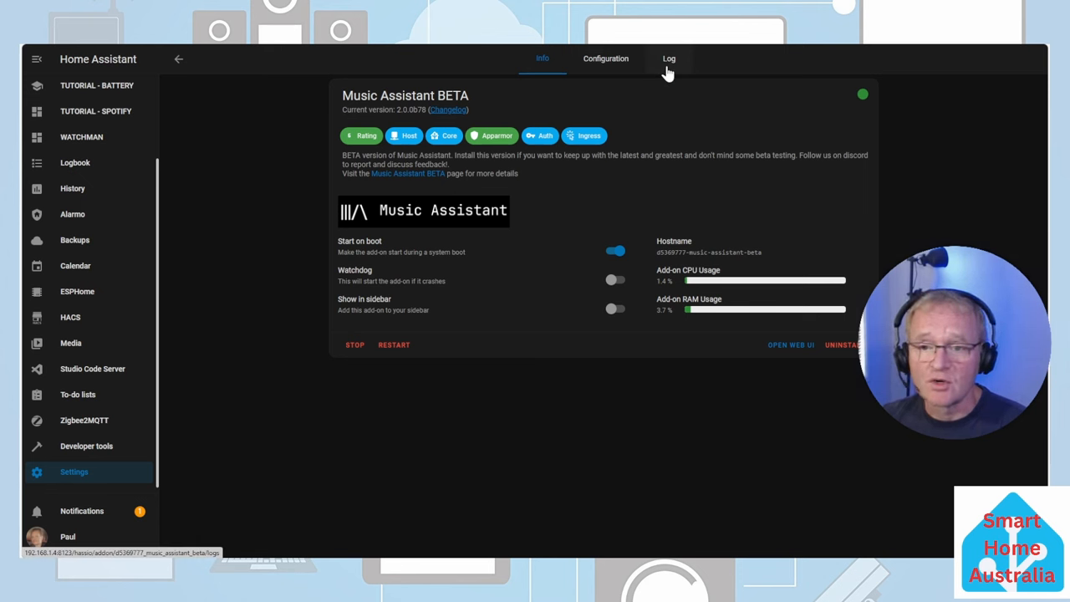
{"action": "mouse_move", "coordinate": [326, 298]}
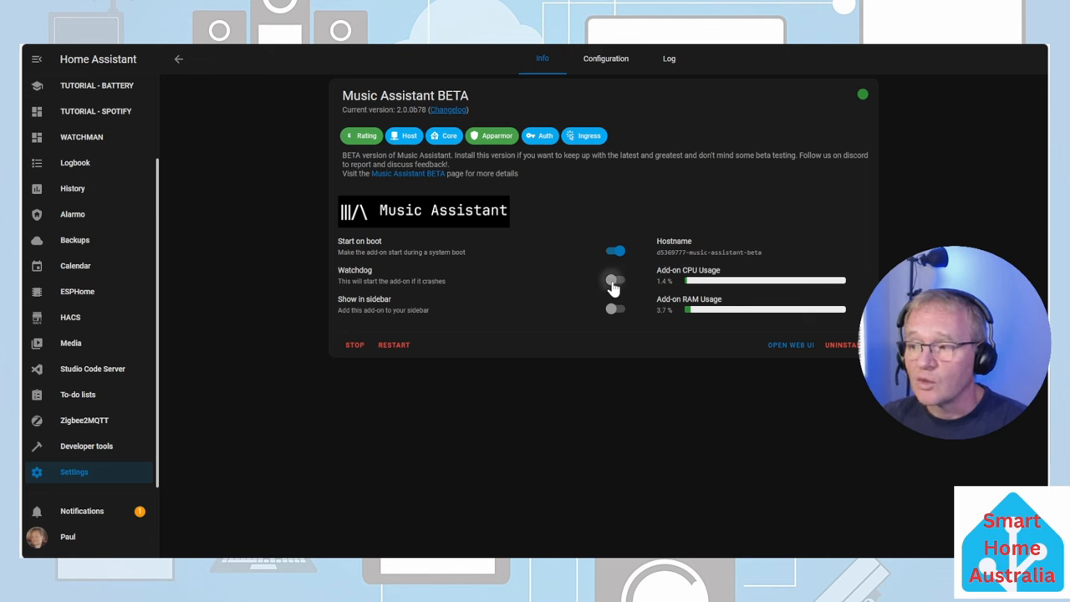
{"action": "left_click", "coordinate": [615, 280]}
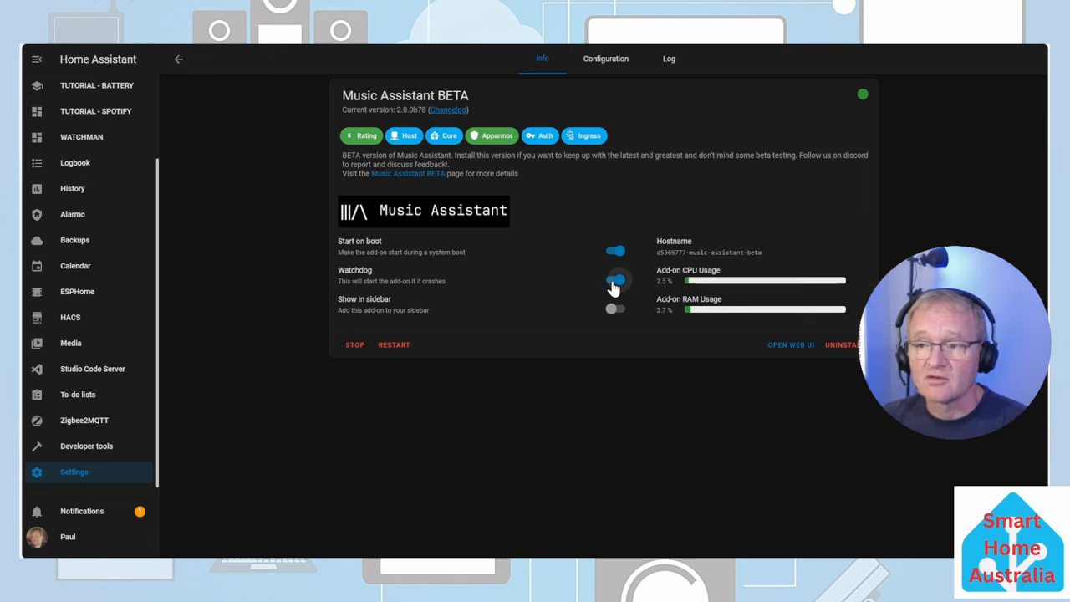
{"action": "left_click", "coordinate": [616, 279]}
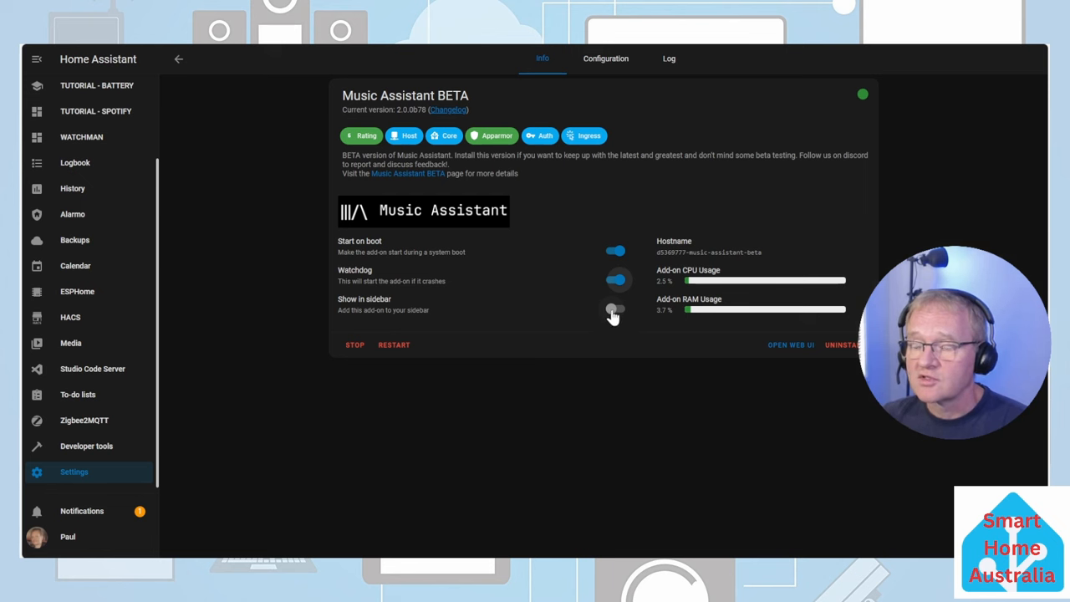
{"action": "left_click", "coordinate": [617, 309]}
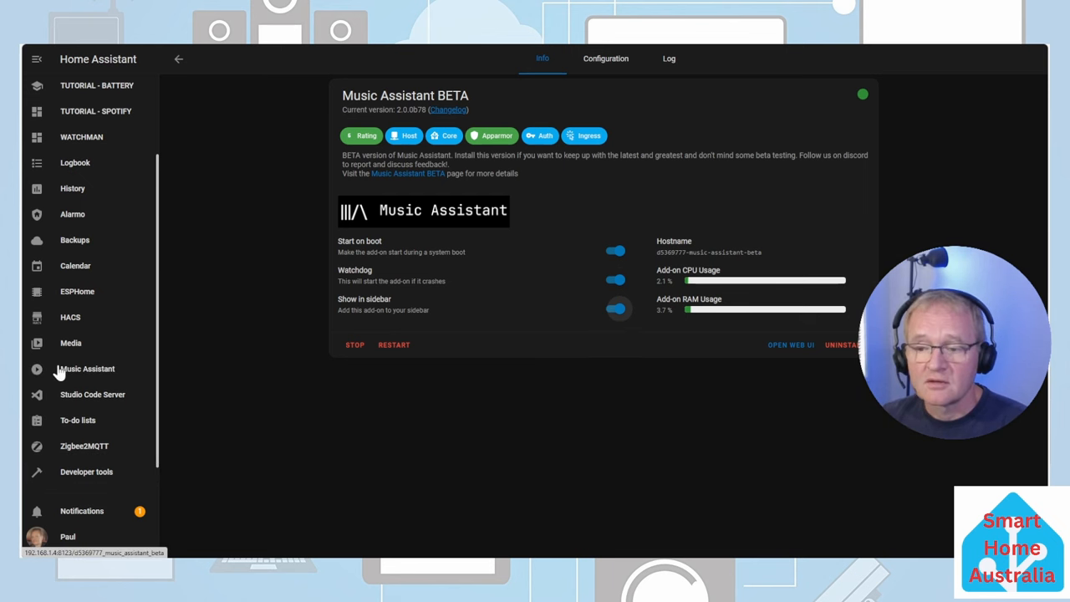
{"action": "mouse_move", "coordinate": [113, 369]}
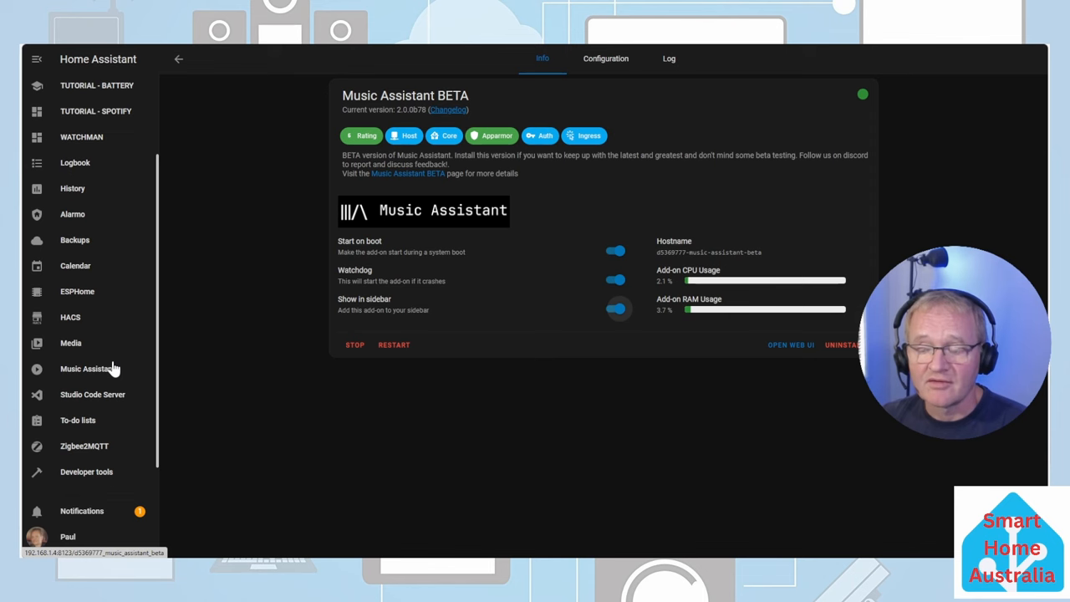
{"action": "mouse_move", "coordinate": [240, 372]}
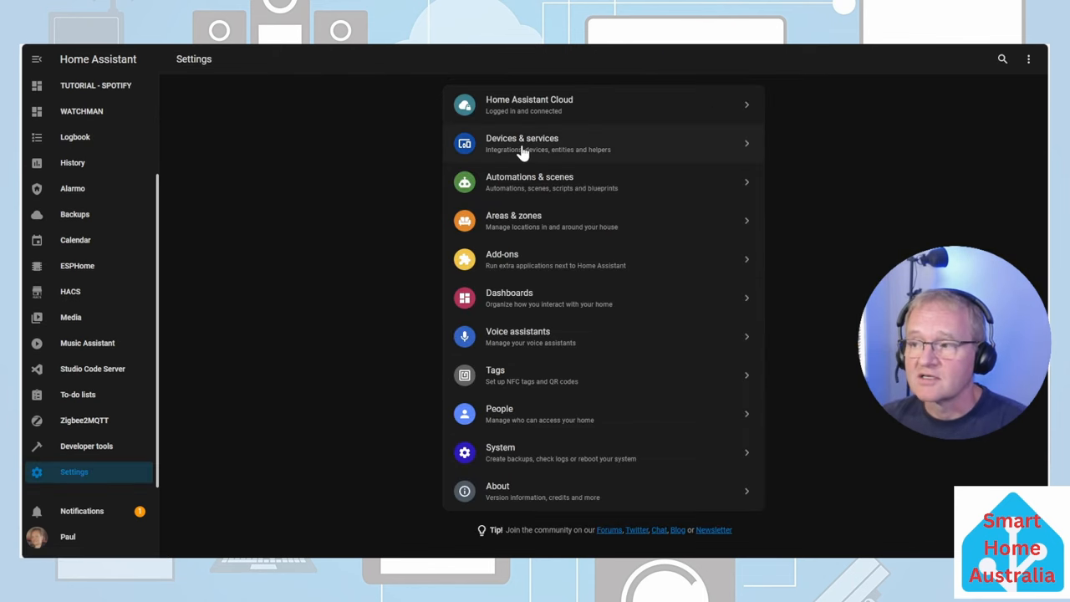
Set up the discovered Music Assistant server integration from Devices & services.
{"action": "left_click", "coordinate": [522, 143]}
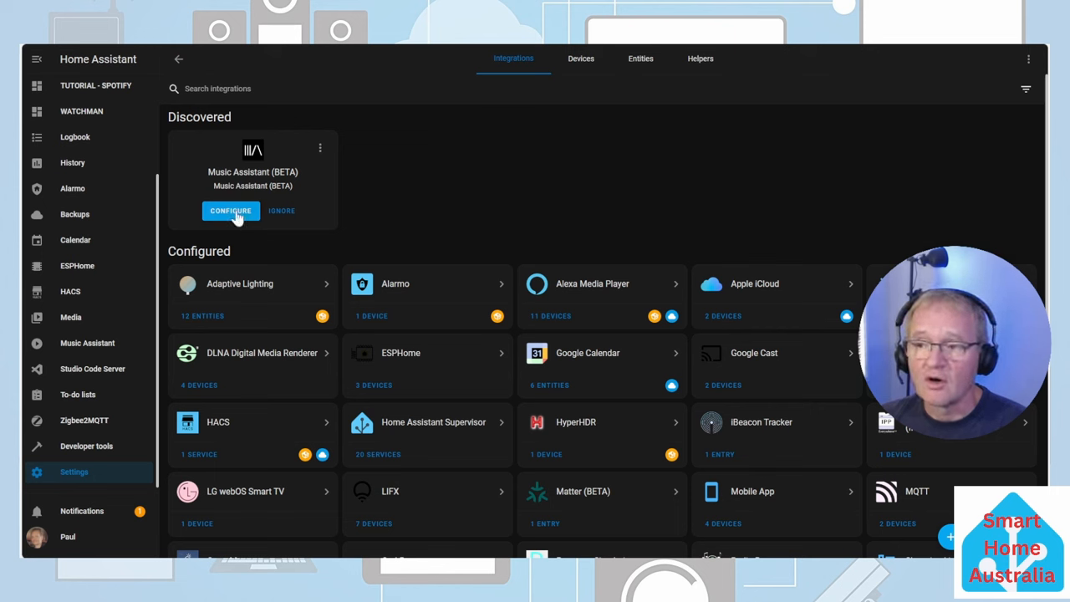
{"action": "left_click", "coordinate": [231, 210]}
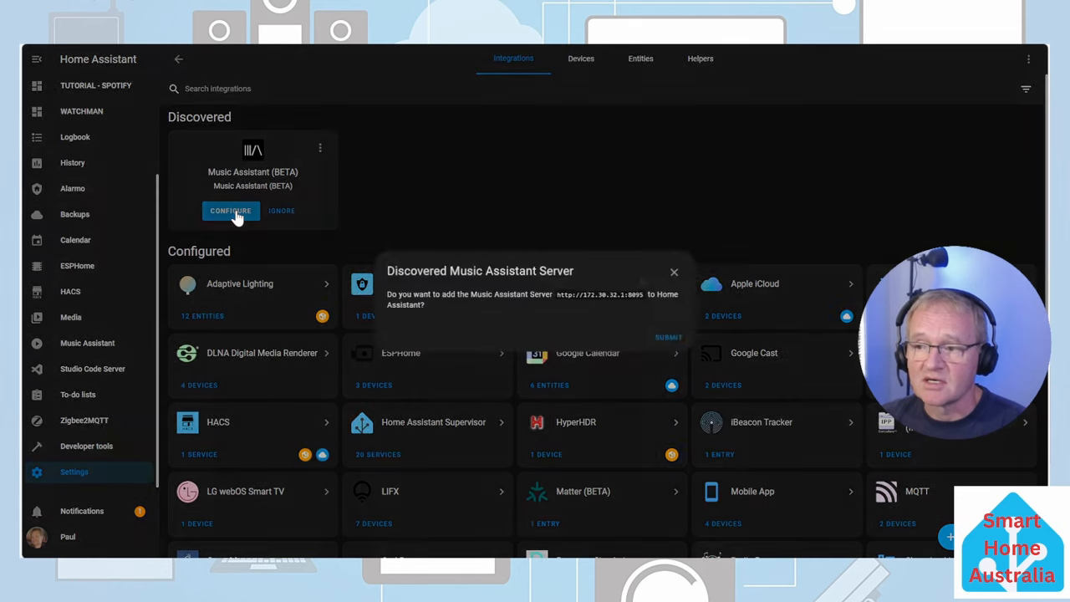
{"action": "left_click", "coordinate": [668, 337]}
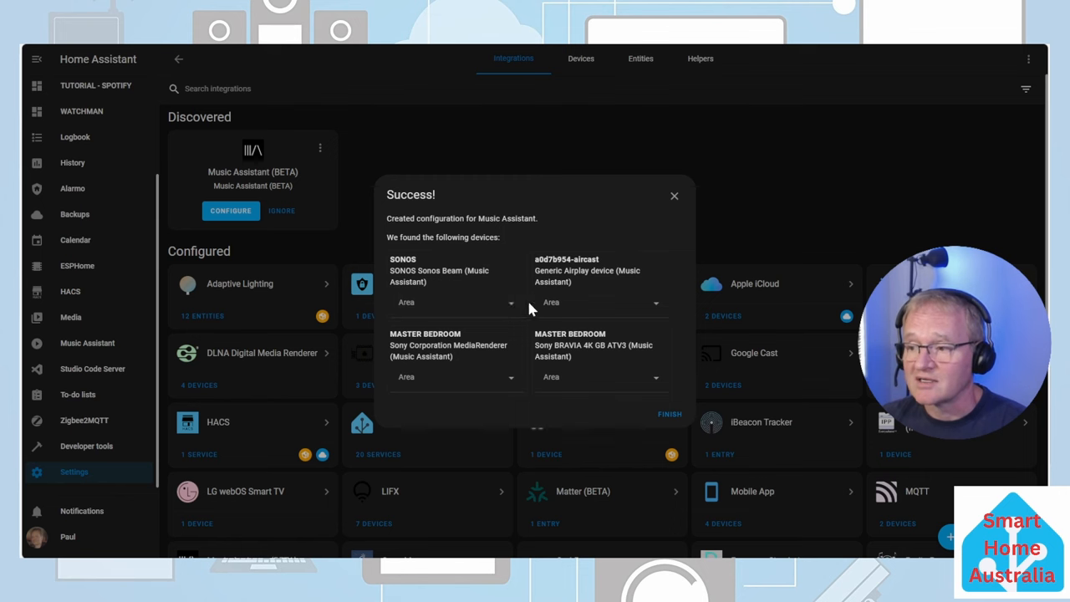
{"action": "mouse_move", "coordinate": [512, 311]}
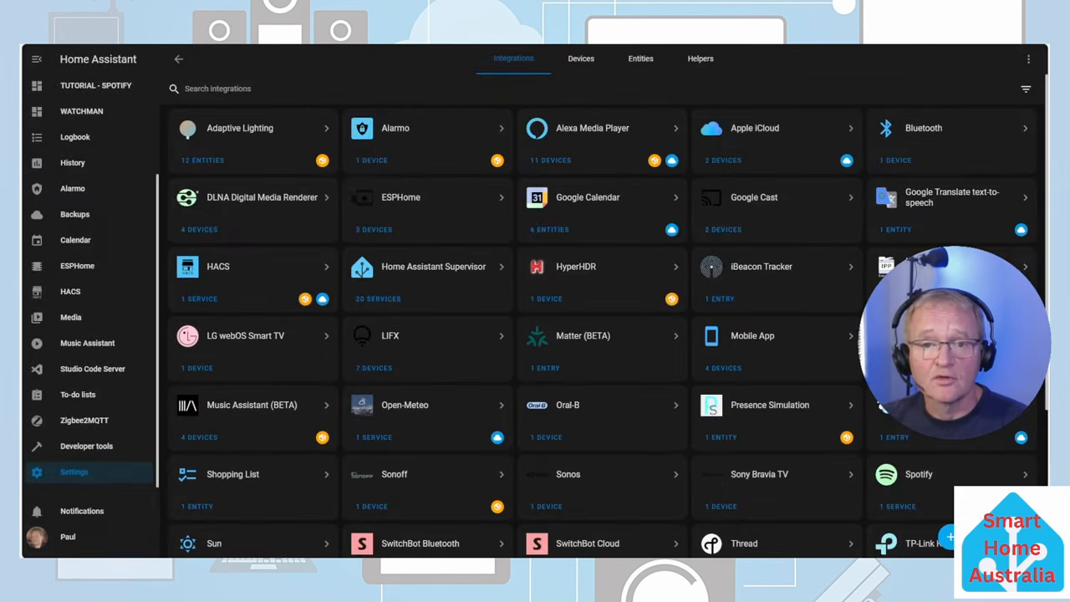
{"action": "mouse_move", "coordinate": [83, 369]}
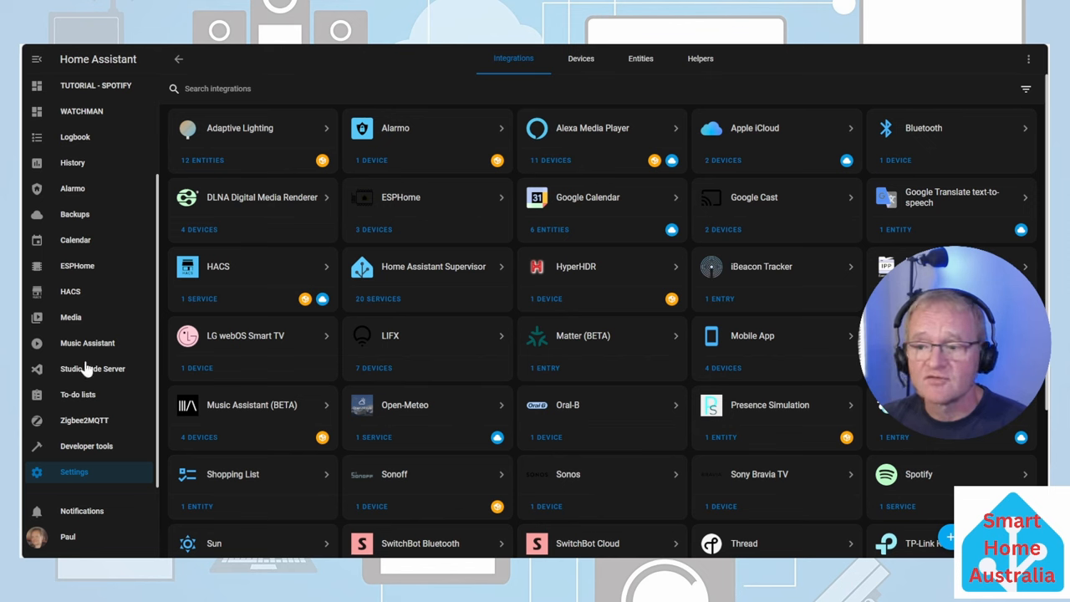
{"action": "mouse_move", "coordinate": [94, 348]}
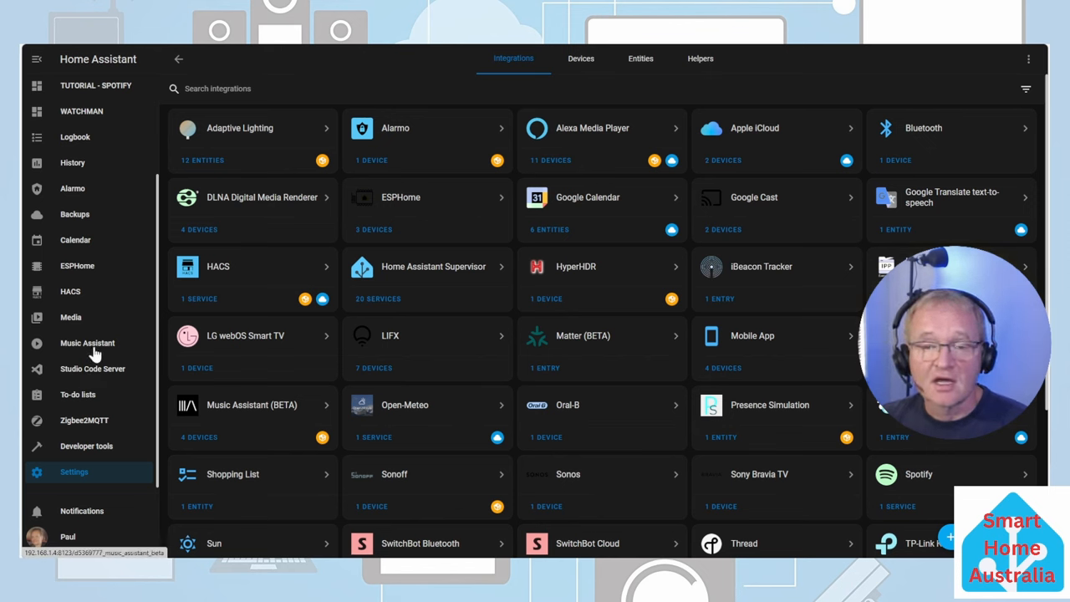
Open Music Assistant from the sidebar and go to its Settings page.
{"action": "left_click", "coordinate": [87, 343]}
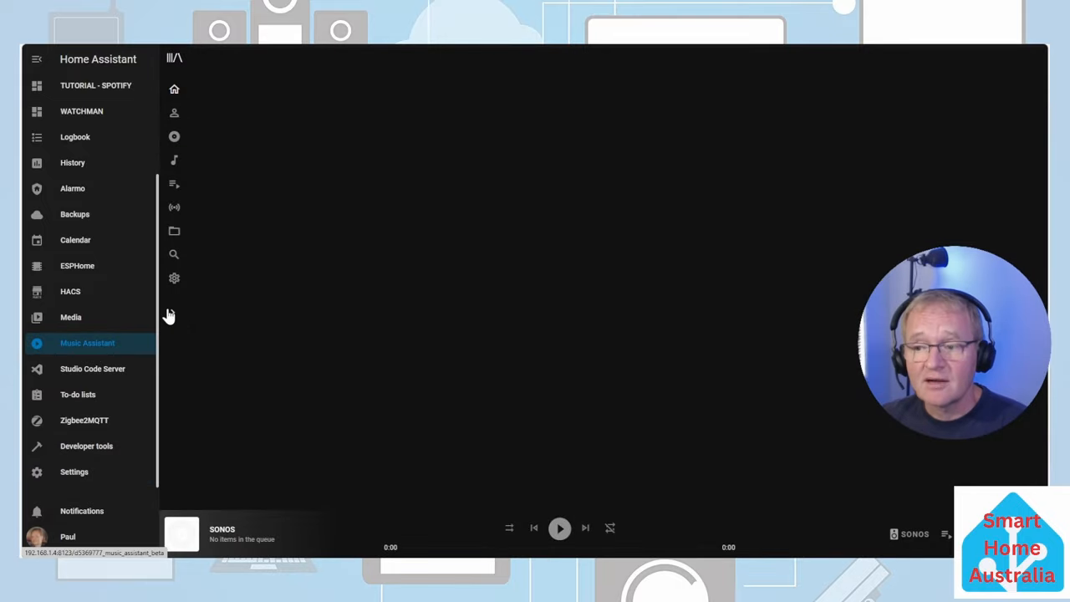
{"action": "mouse_move", "coordinate": [173, 316]}
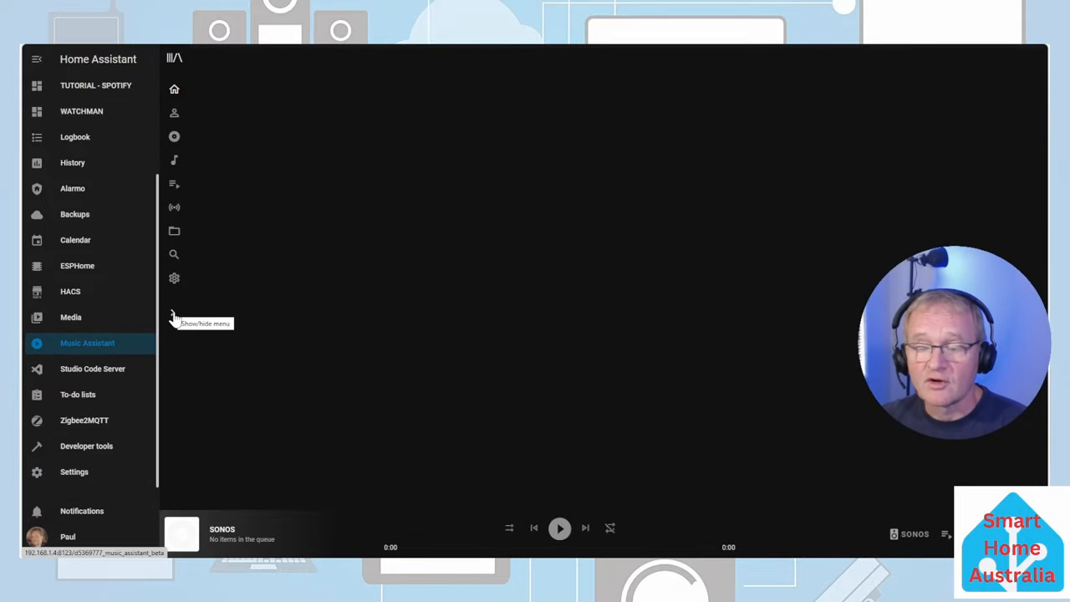
{"action": "left_click", "coordinate": [174, 319]}
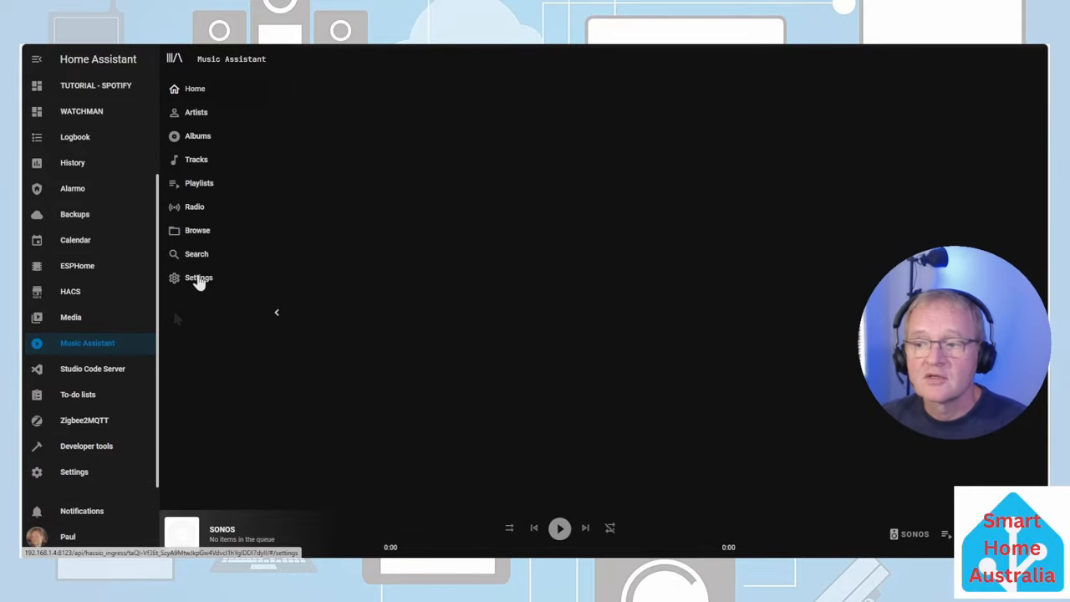
{"action": "left_click", "coordinate": [199, 277]}
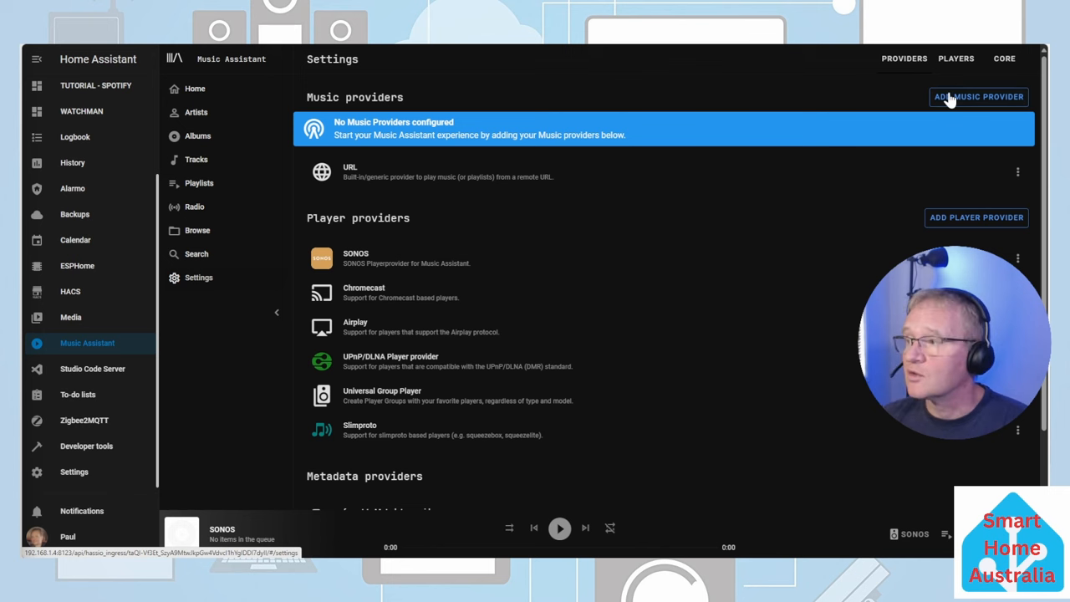
Add a Spotify music provider and save its account credentials.
{"action": "left_click", "coordinate": [978, 96]}
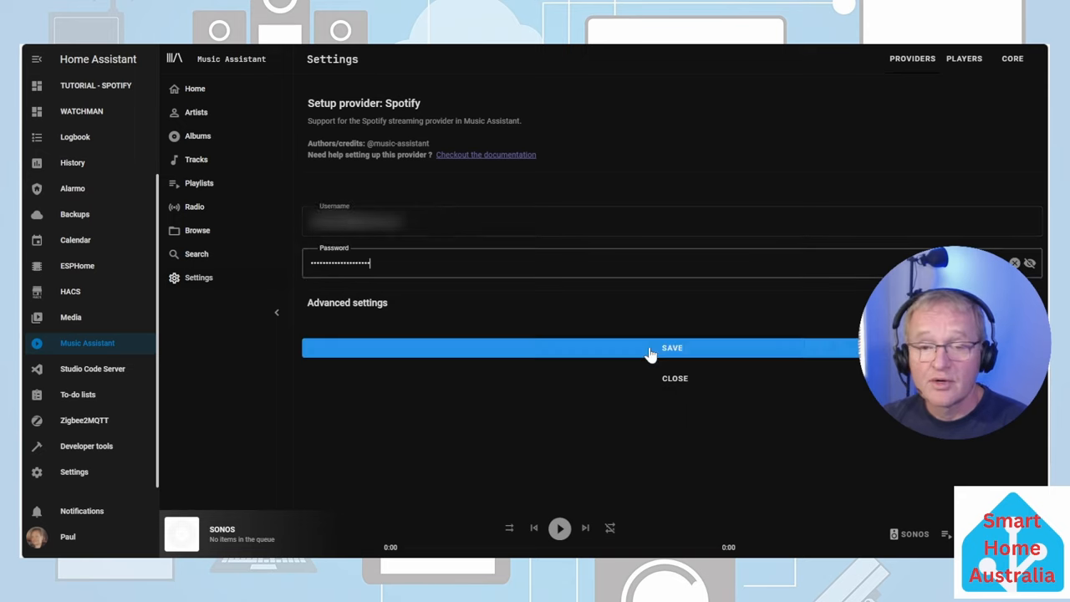
{"action": "left_click", "coordinate": [671, 347]}
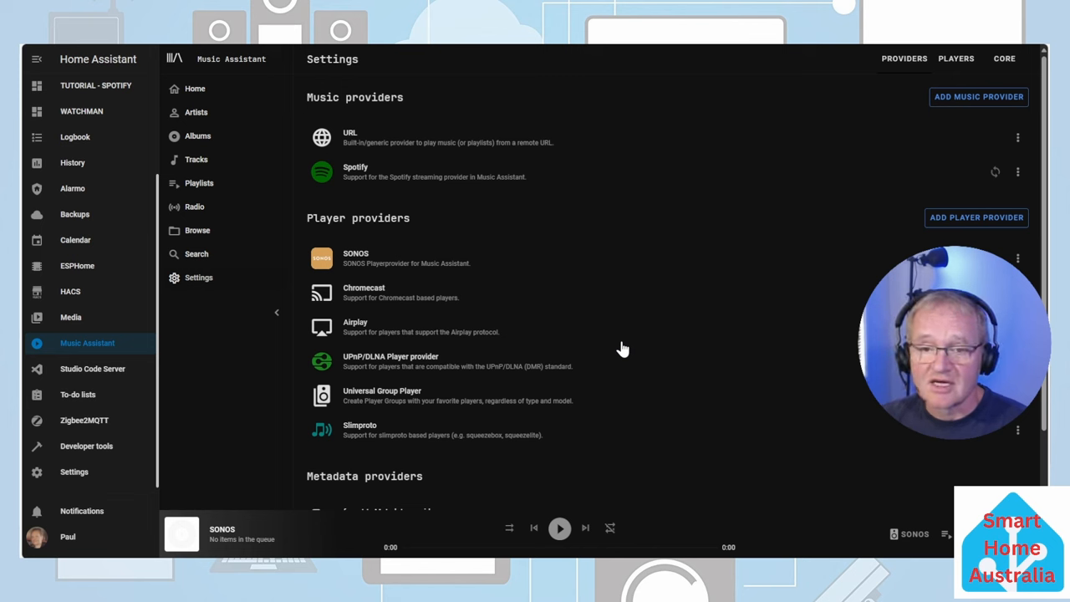
{"action": "mouse_move", "coordinate": [995, 178]}
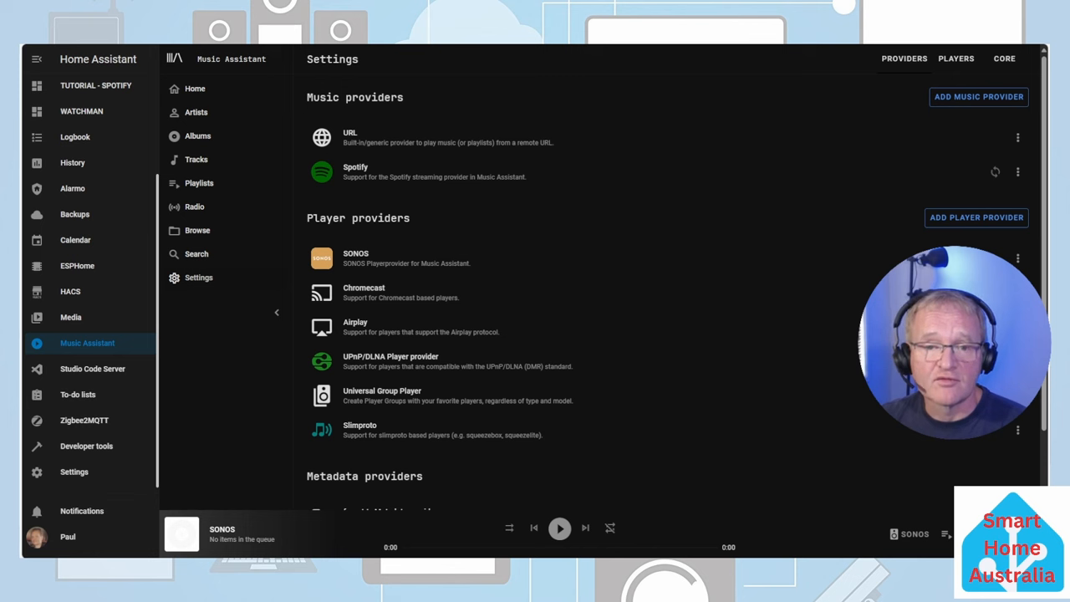
{"action": "mouse_move", "coordinate": [970, 228]}
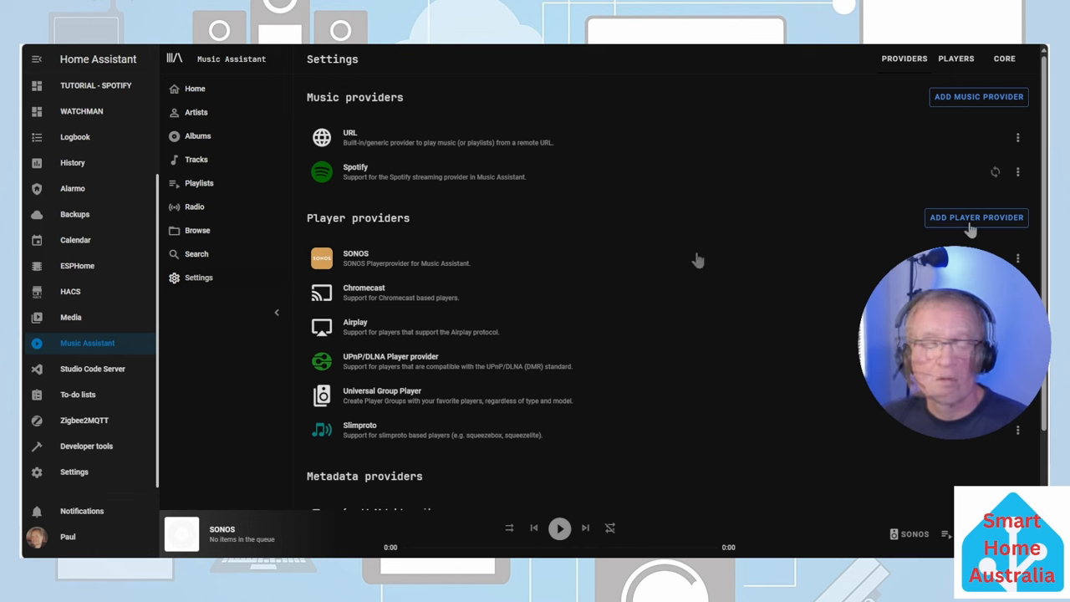
{"action": "mouse_move", "coordinate": [969, 230]}
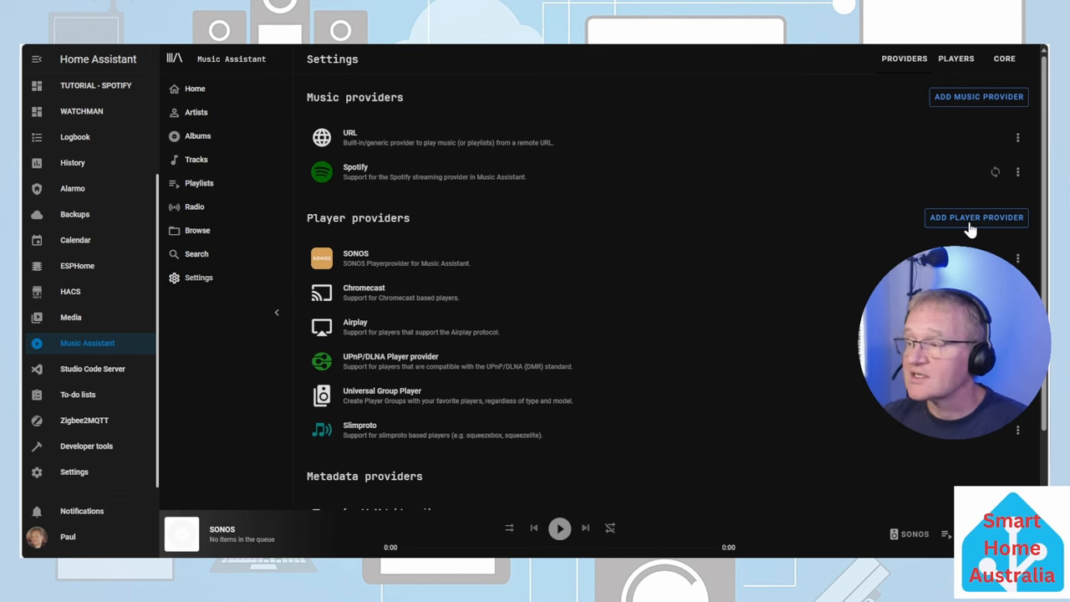
{"action": "mouse_move", "coordinate": [407, 201]}
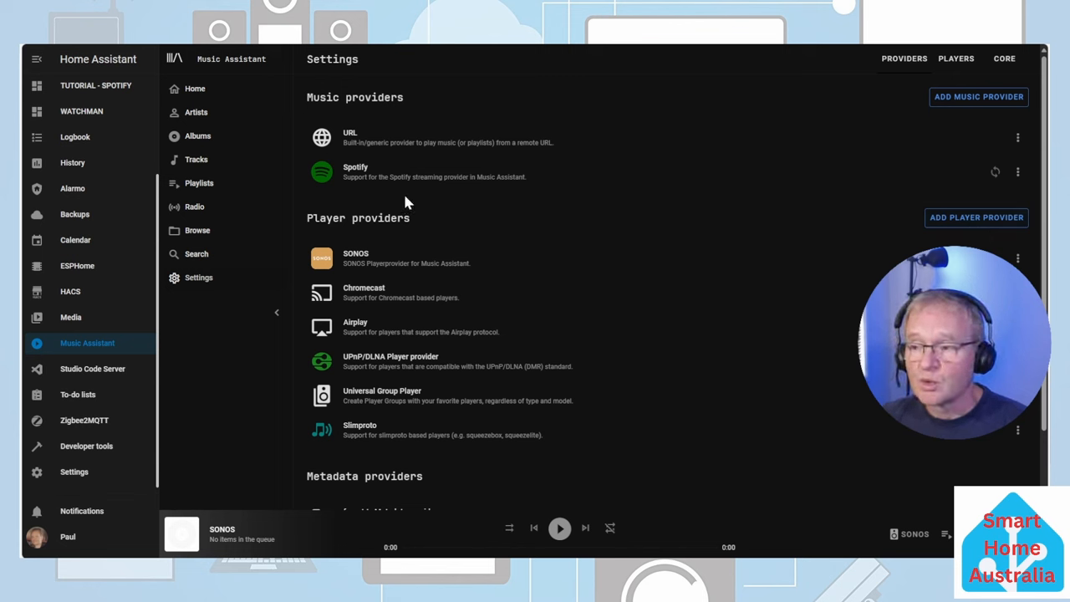
{"action": "mouse_move", "coordinate": [957, 227]}
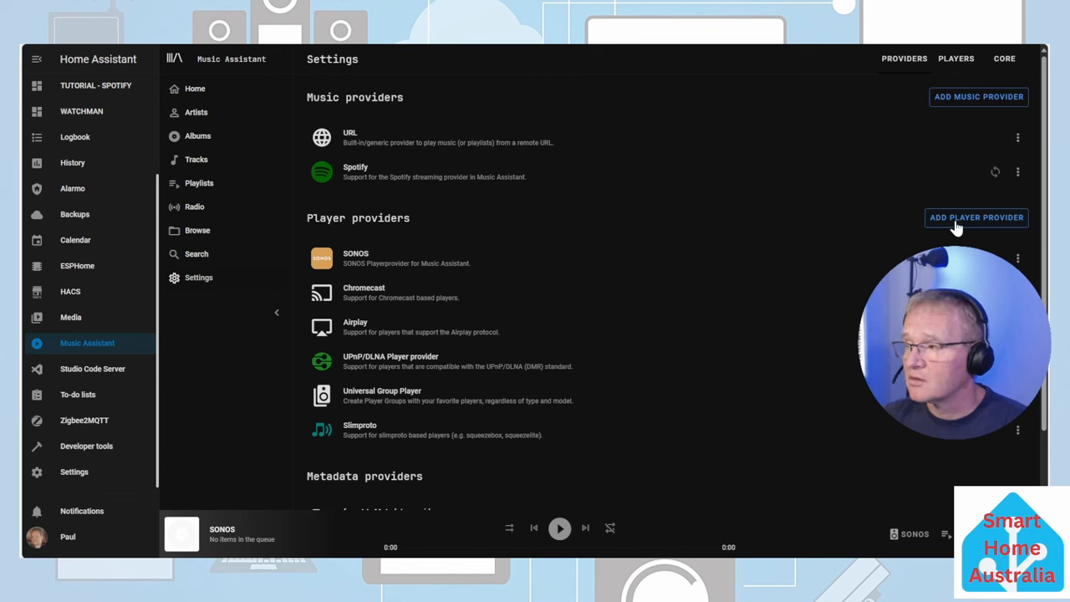
{"action": "left_click", "coordinate": [976, 218]}
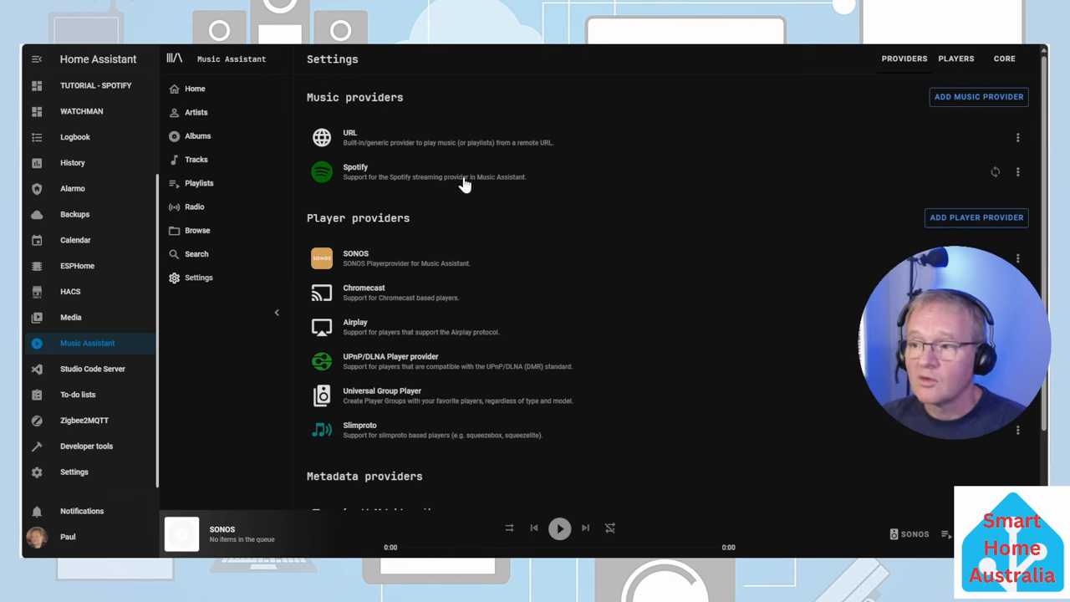
{"action": "mouse_move", "coordinate": [466, 214]}
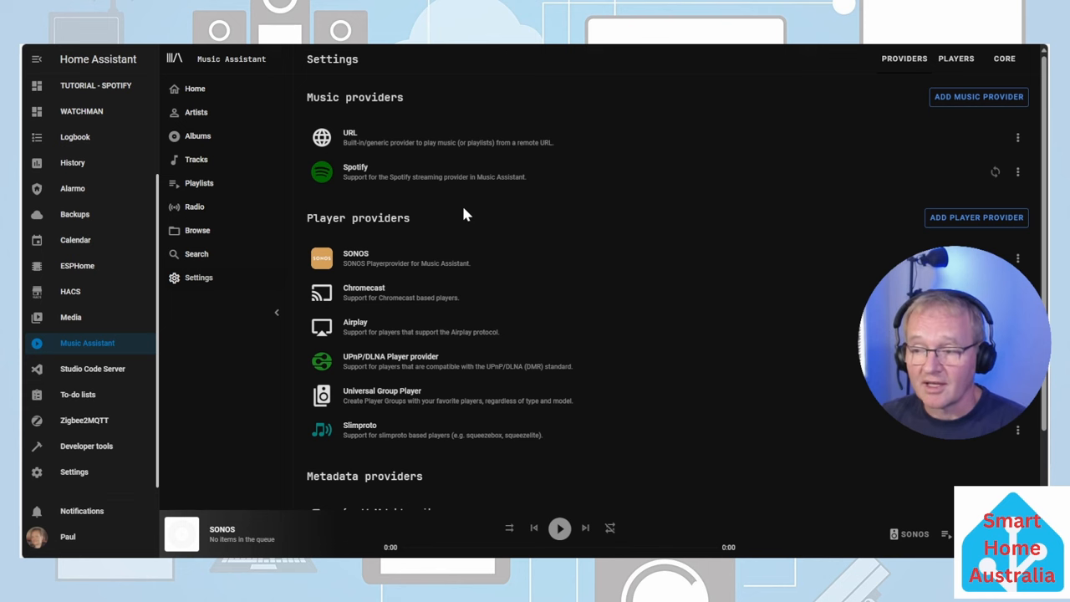
{"action": "mouse_move", "coordinate": [433, 257]}
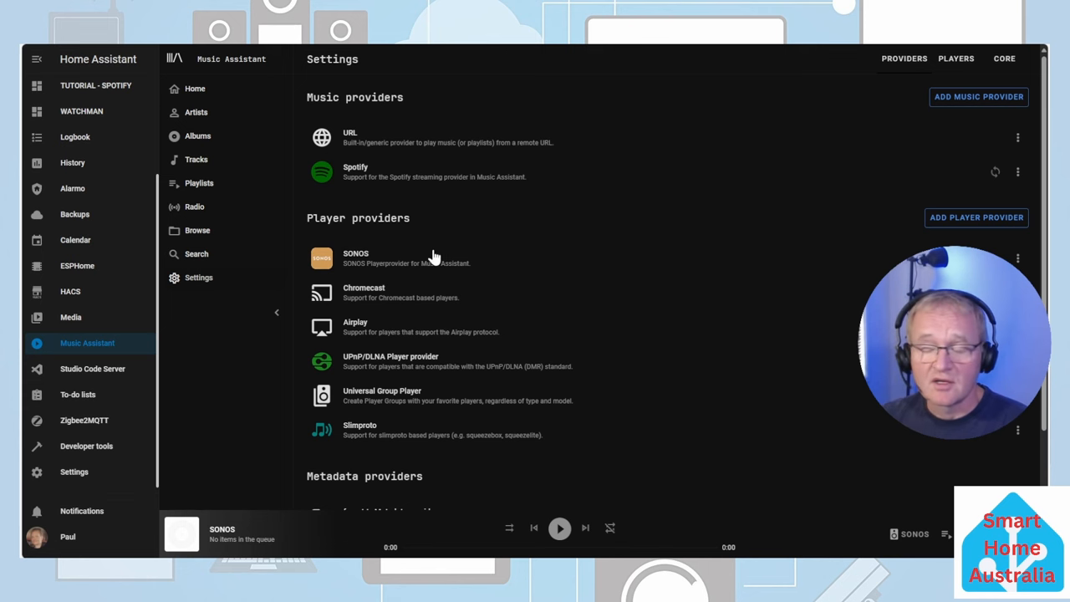
{"action": "left_click", "coordinate": [407, 257]}
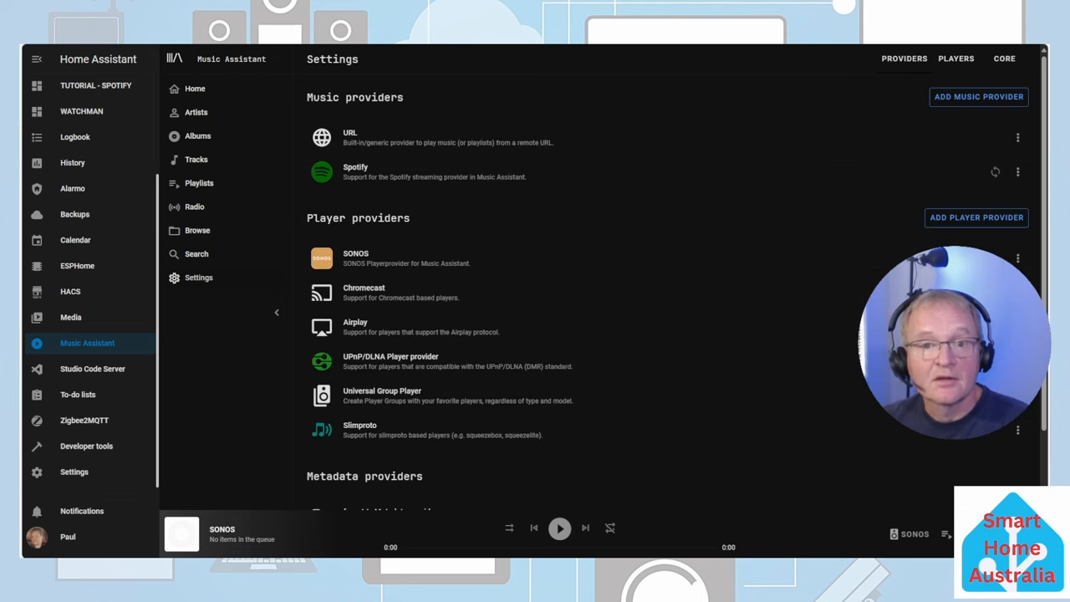
{"action": "mouse_move", "coordinate": [907, 532]}
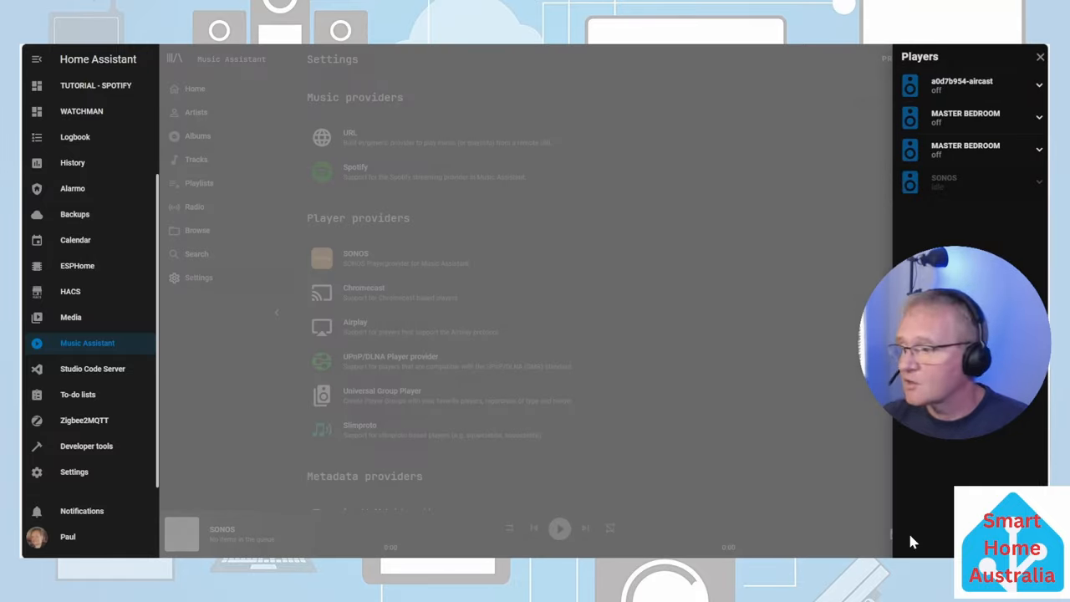
{"action": "mouse_move", "coordinate": [961, 245]}
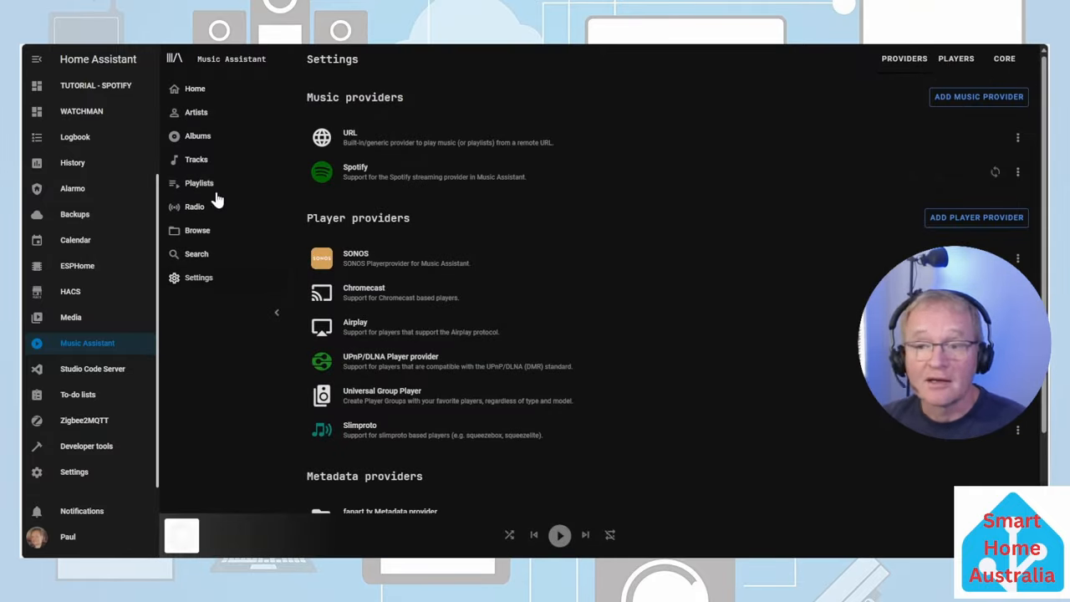
Play Billie Eilish from the Artists library now on the Sonos speaker.
{"action": "left_click", "coordinate": [196, 112]}
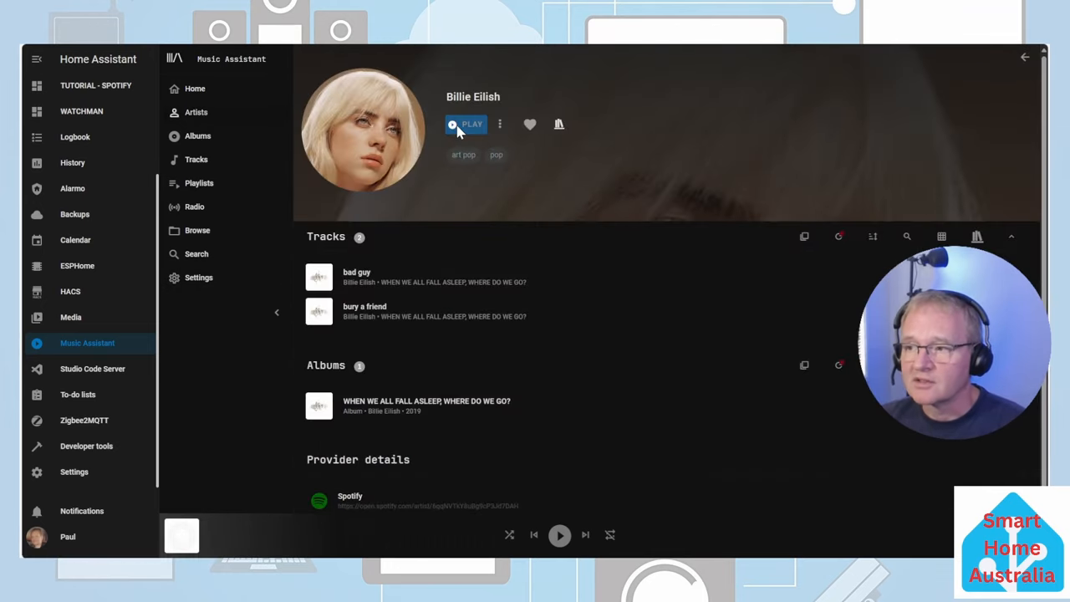
{"action": "left_click", "coordinate": [473, 124]}
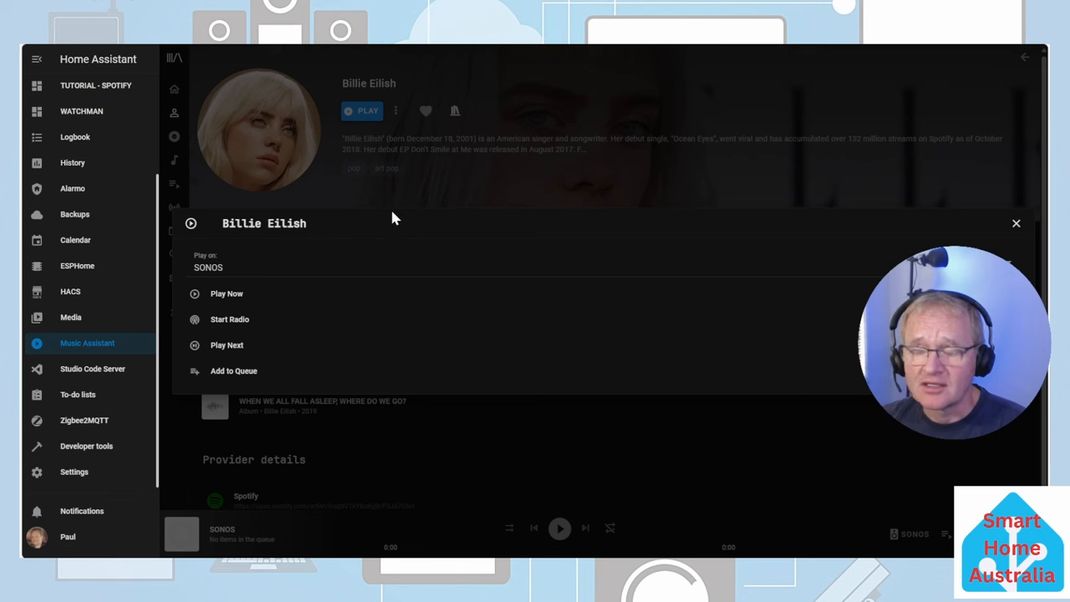
{"action": "mouse_move", "coordinate": [406, 219]}
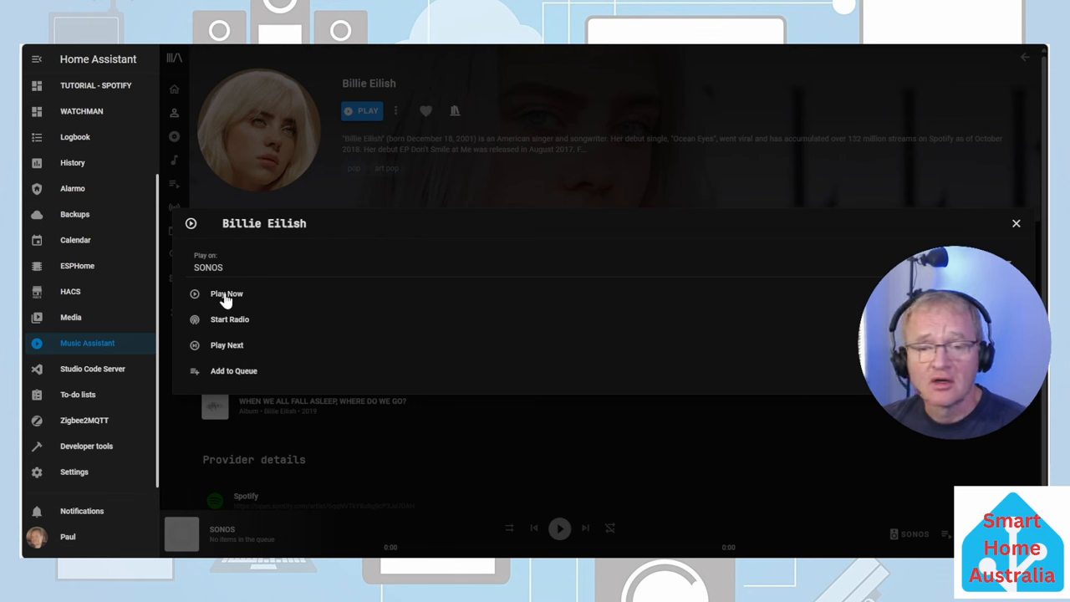
{"action": "left_click", "coordinate": [226, 293]}
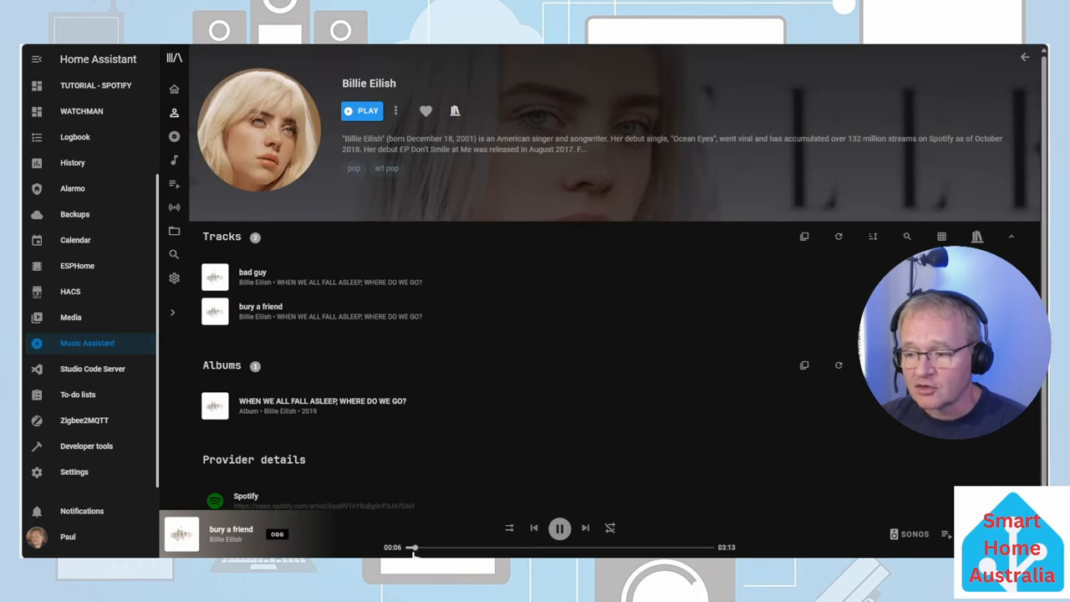
Pause and resume playback of 'bury a friend'.
{"action": "left_click", "coordinate": [559, 528]}
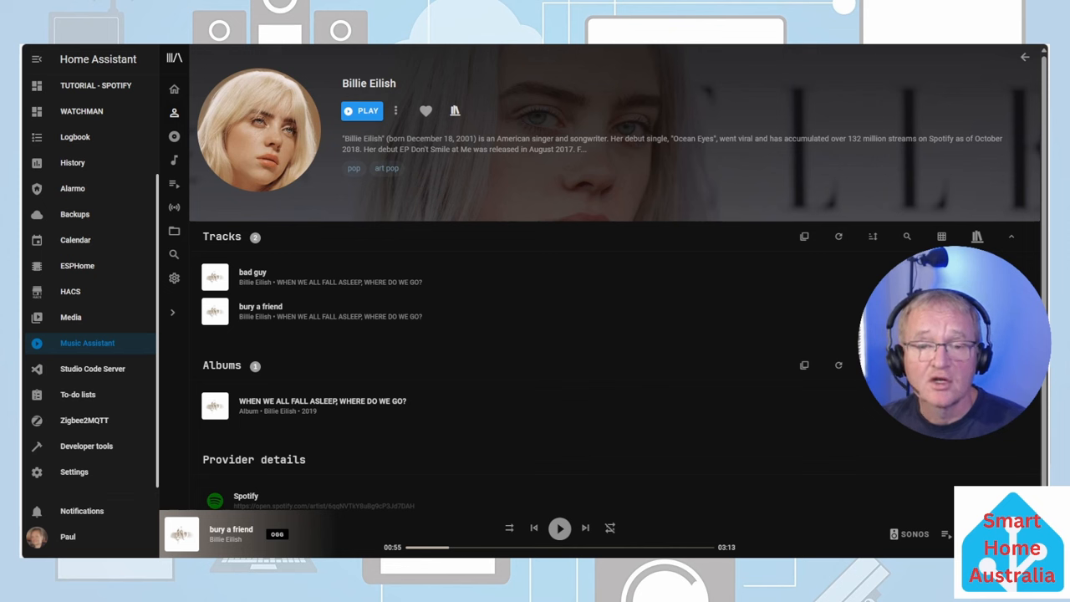
{"action": "left_click", "coordinate": [560, 528]}
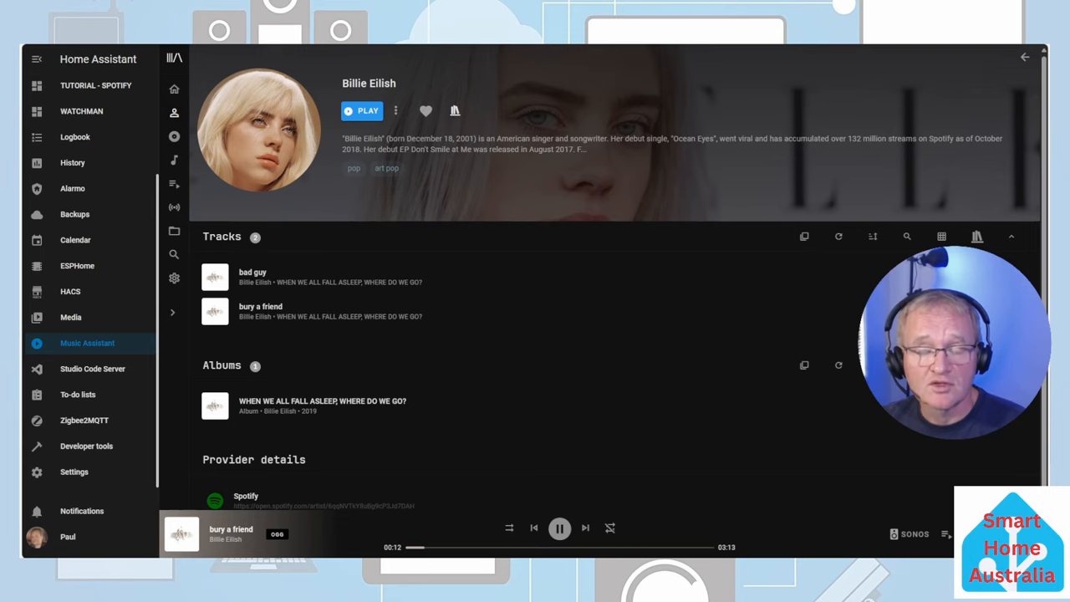
{"action": "left_click", "coordinate": [560, 527]}
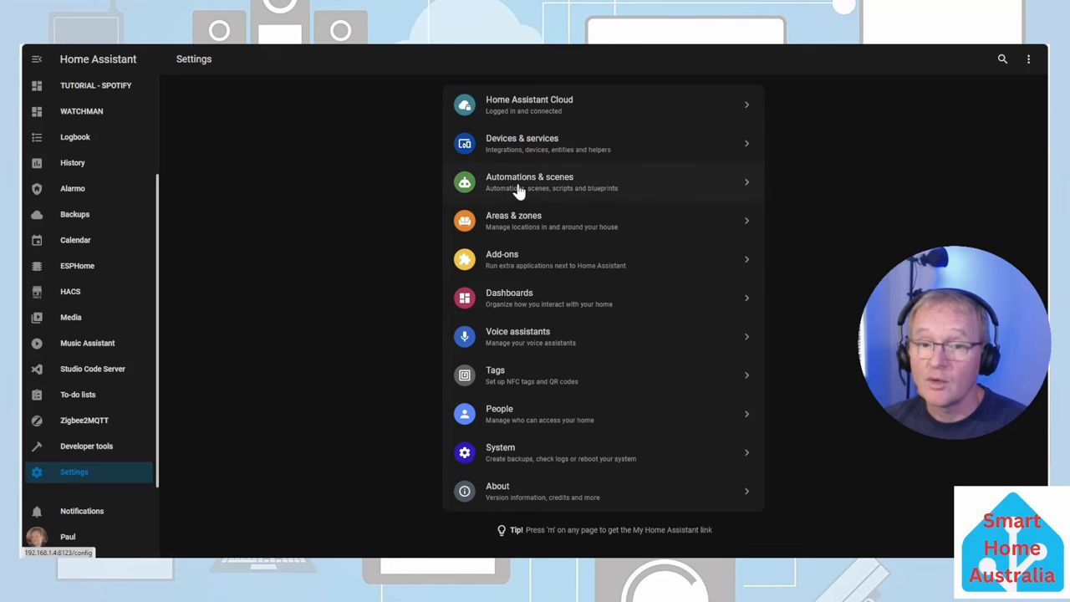
Create an automation with a zone trigger for Paul entering Home.
{"action": "left_click", "coordinate": [529, 181]}
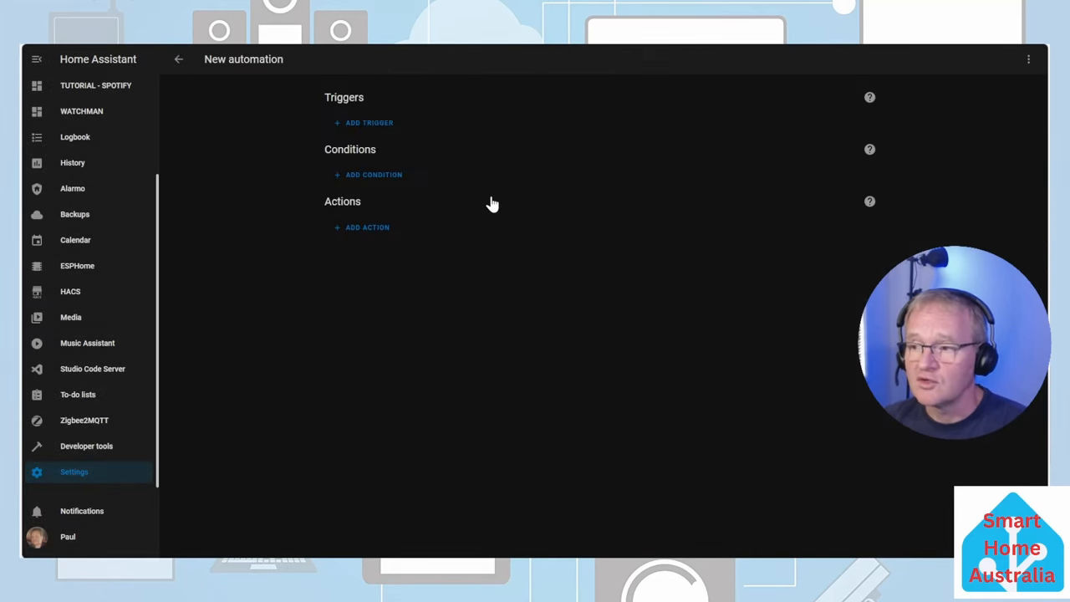
{"action": "left_click", "coordinate": [363, 122]}
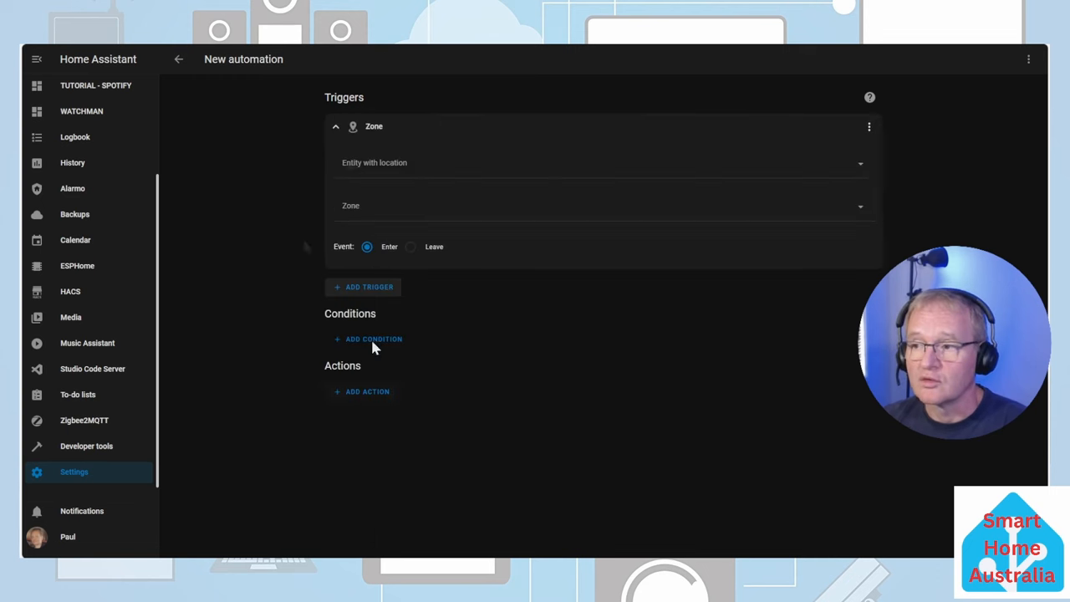
{"action": "left_click", "coordinate": [593, 163]}
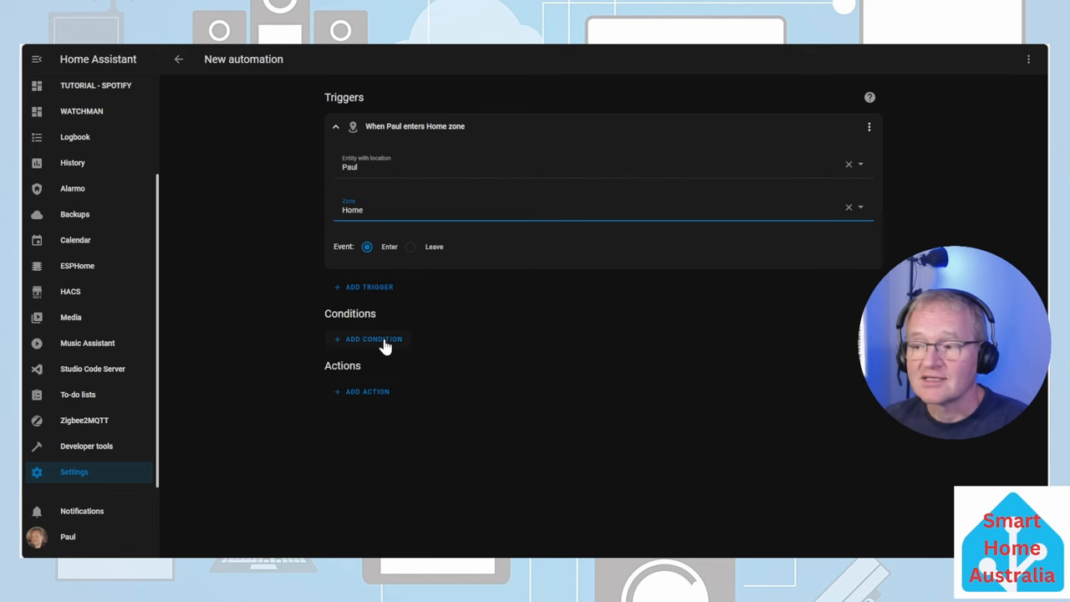
Add a time condition limiting arrivals to after 6 PM and before 10 PM.
{"action": "left_click", "coordinate": [374, 339]}
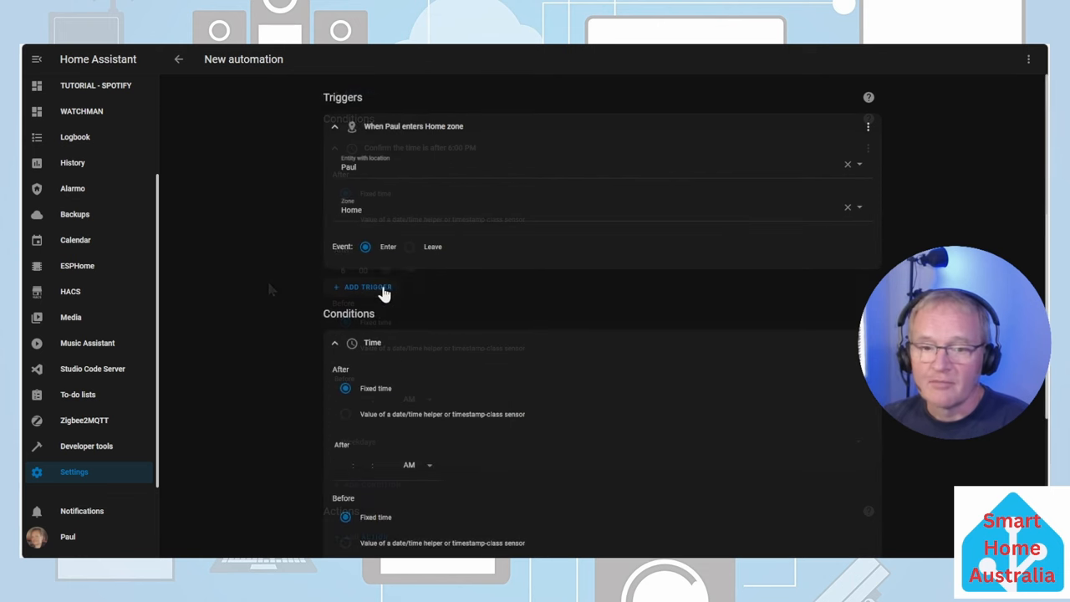
{"action": "scroll", "scroll_direction": "down", "scroll_amount": 3}
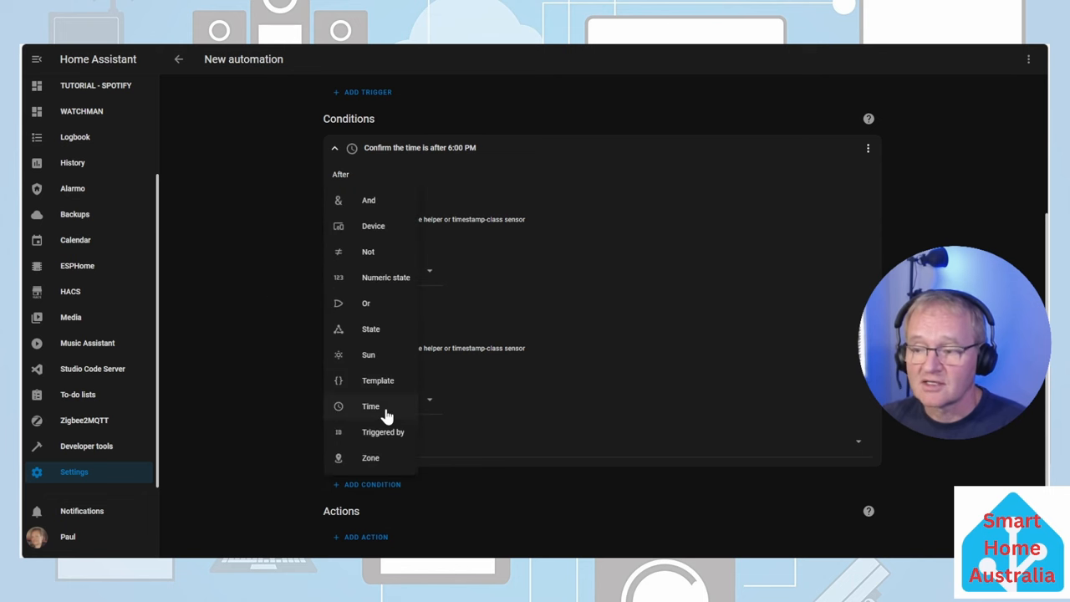
{"action": "left_click", "coordinate": [370, 406]}
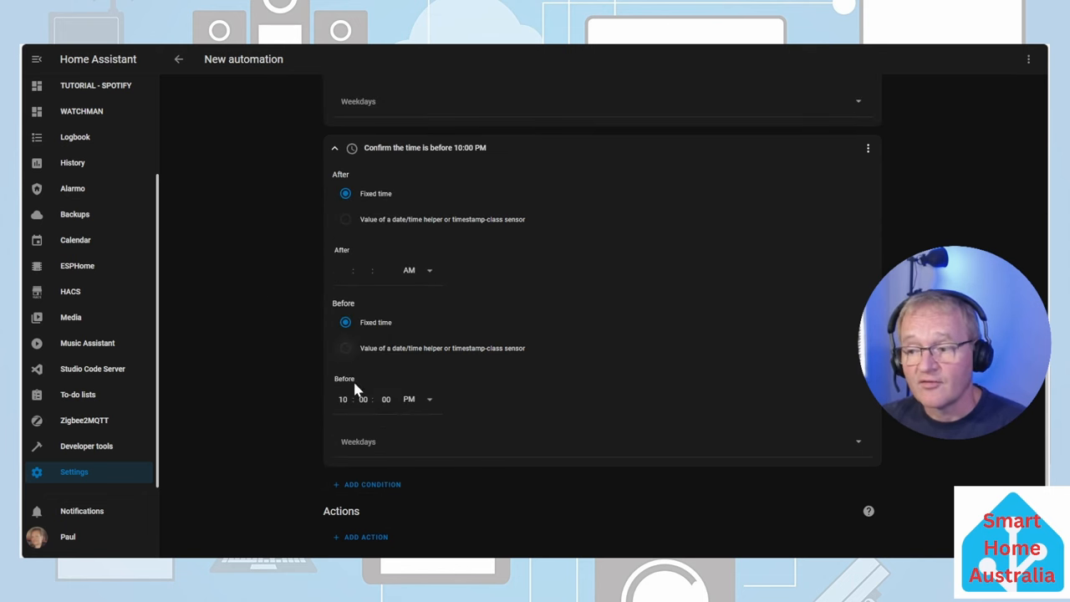
{"action": "mouse_move", "coordinate": [237, 433]}
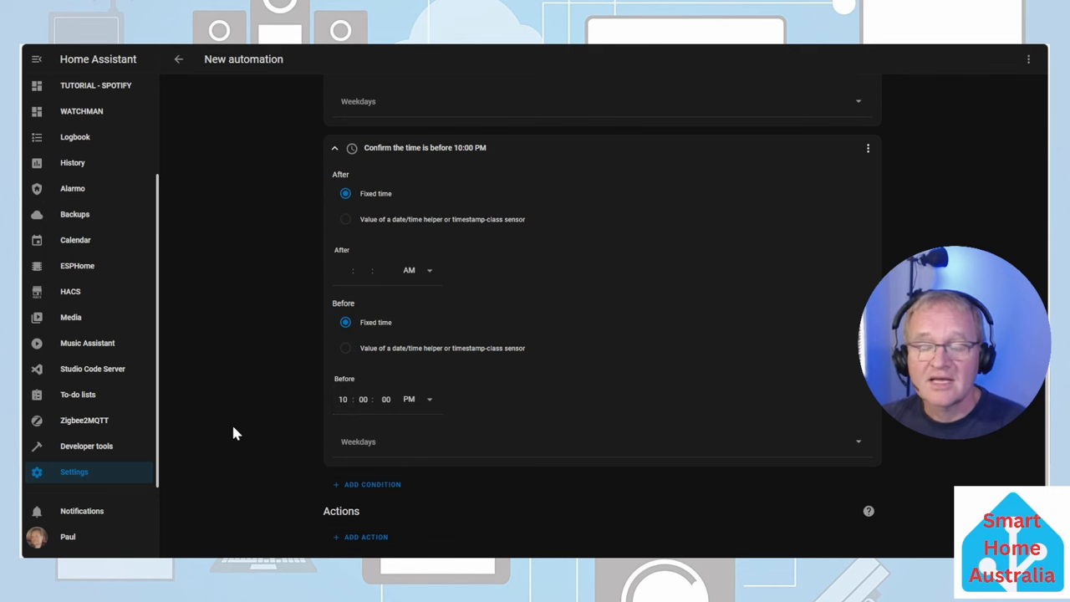
Add another condition and switch it to YAML for a December month template.
{"action": "left_click", "coordinate": [367, 484]}
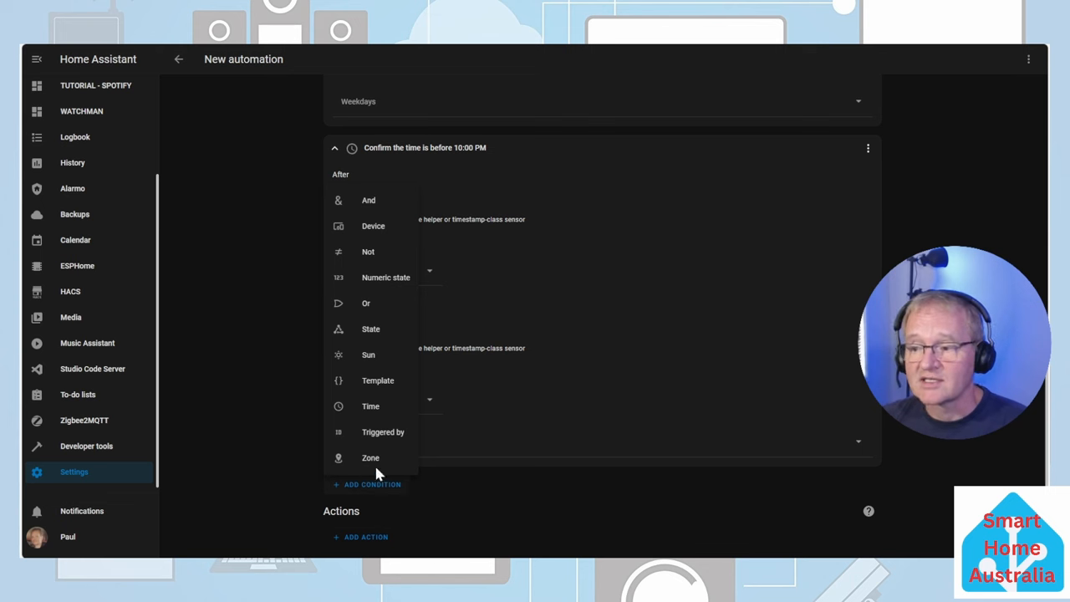
{"action": "mouse_move", "coordinate": [382, 349]}
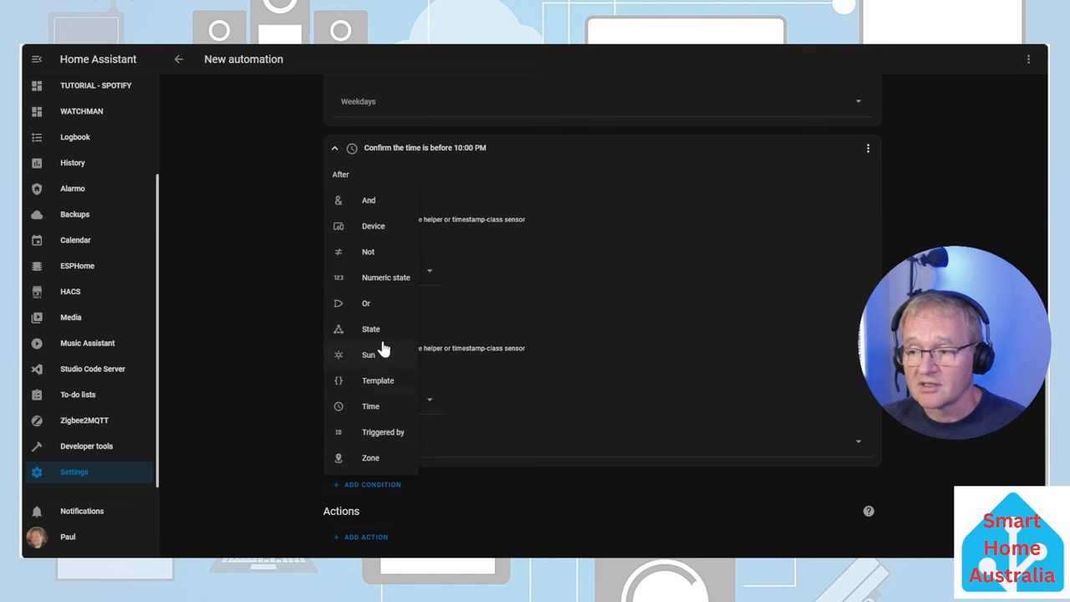
{"action": "left_click", "coordinate": [370, 328]}
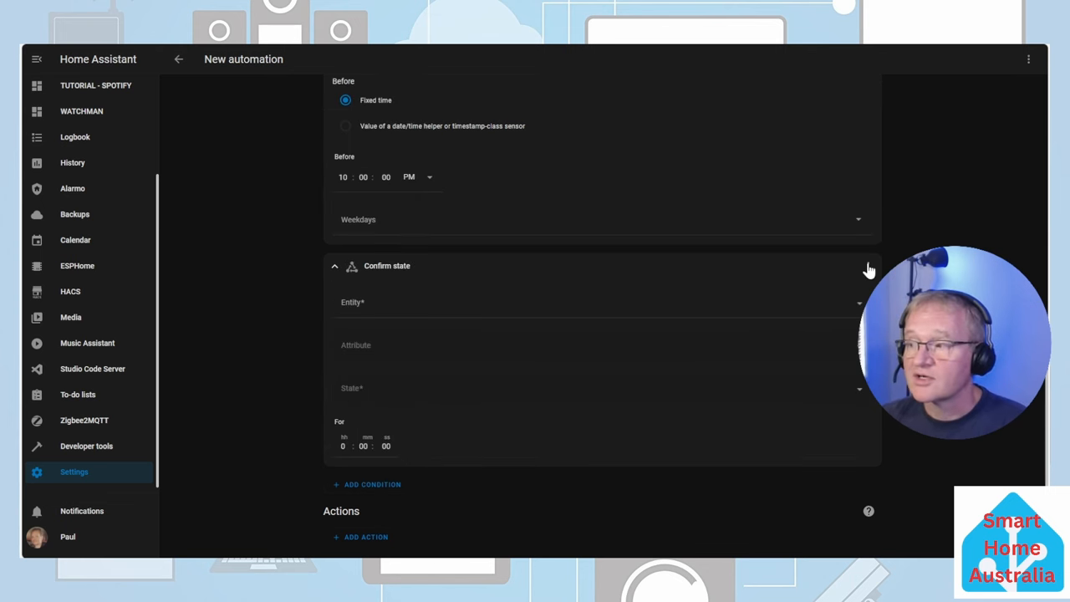
{"action": "left_click", "coordinate": [868, 266]}
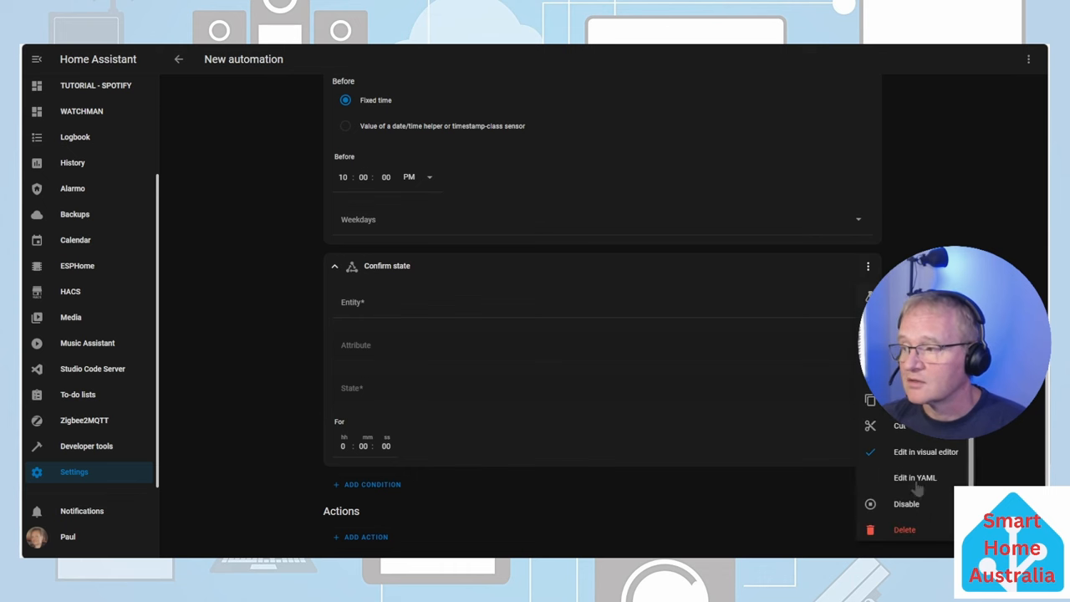
{"action": "left_click", "coordinate": [915, 477]}
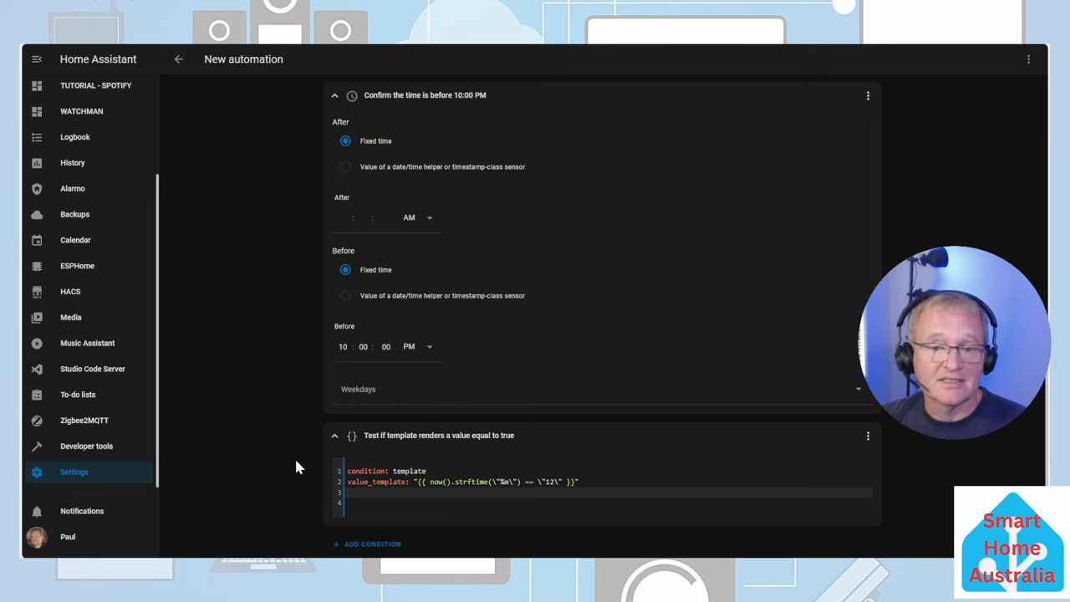
Target the SONOS speaker in the Music Assistant Play Media (advanced) action.
{"action": "scroll", "scroll_direction": "down", "scroll_amount": 3}
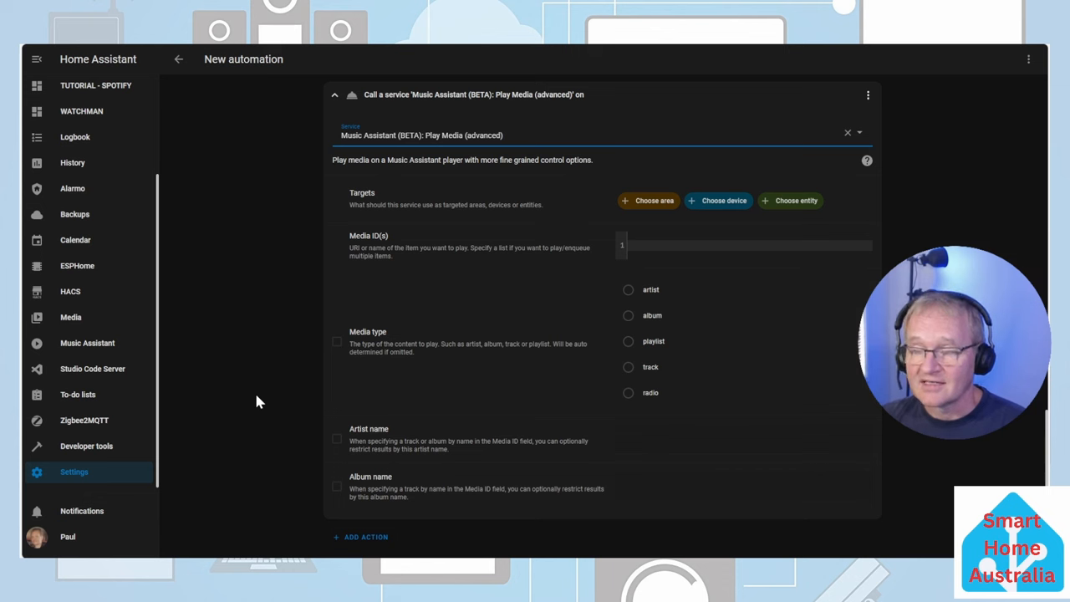
{"action": "mouse_move", "coordinate": [758, 209]}
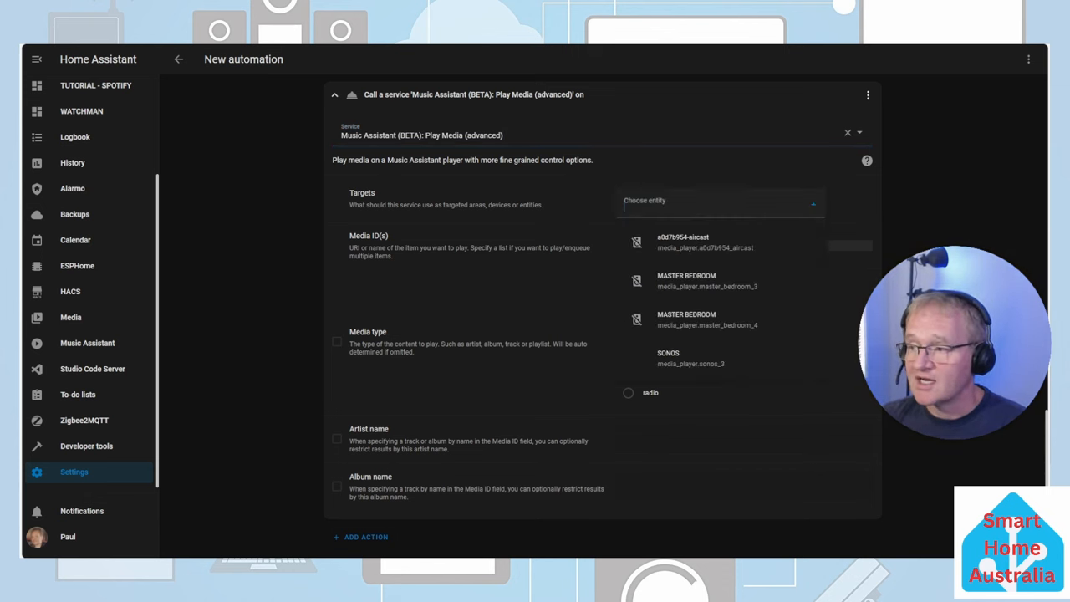
{"action": "left_click", "coordinate": [669, 358]}
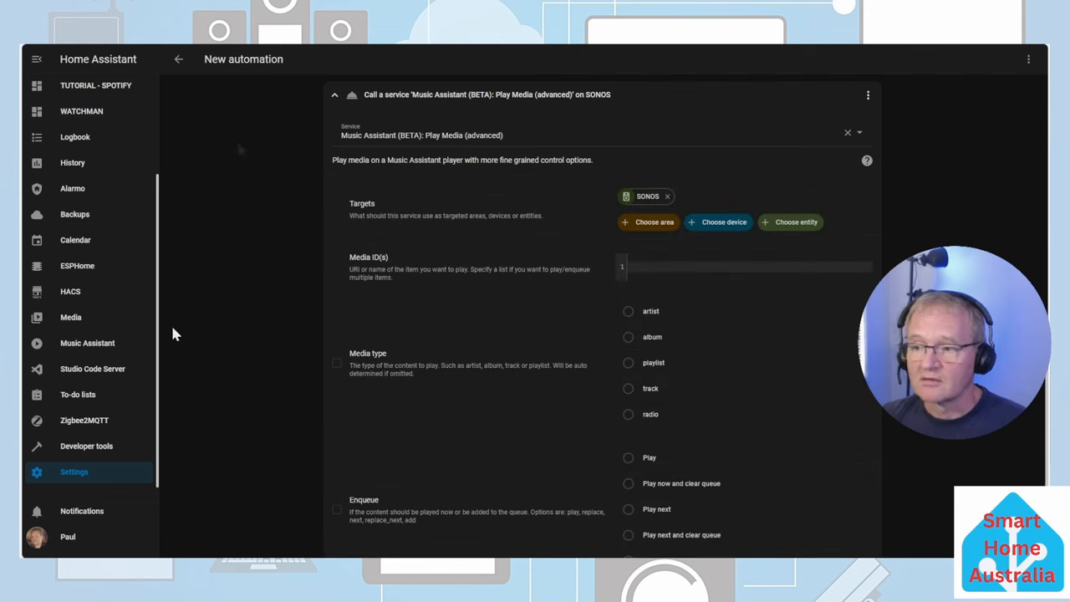
{"action": "mouse_move", "coordinate": [241, 150]}
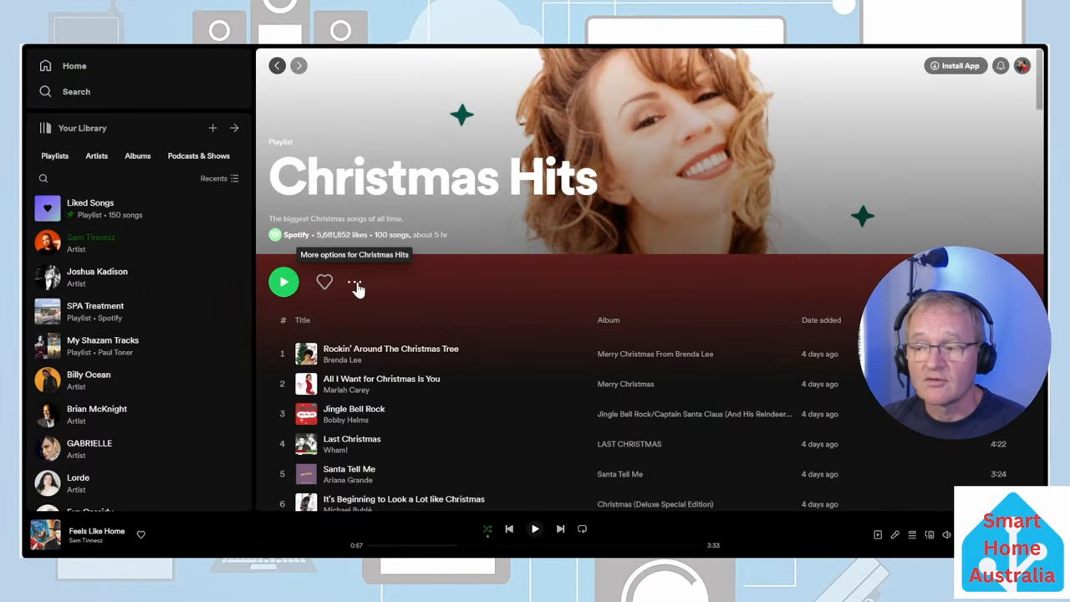
Copy the Christmas Hits playlist's share link from Spotify.
{"action": "left_click", "coordinate": [354, 282]}
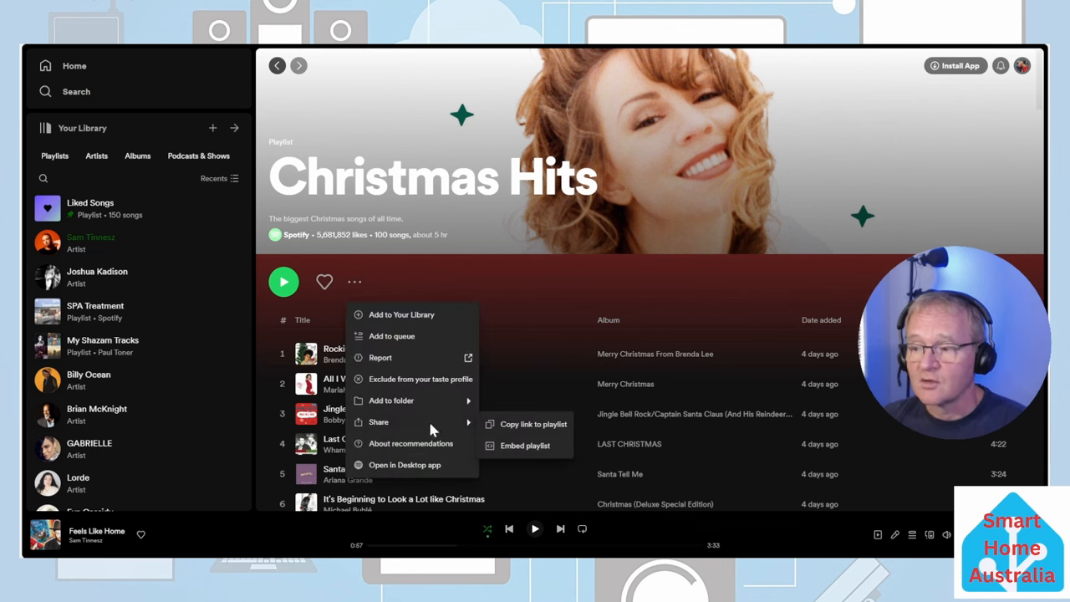
{"action": "left_click", "coordinate": [510, 432]}
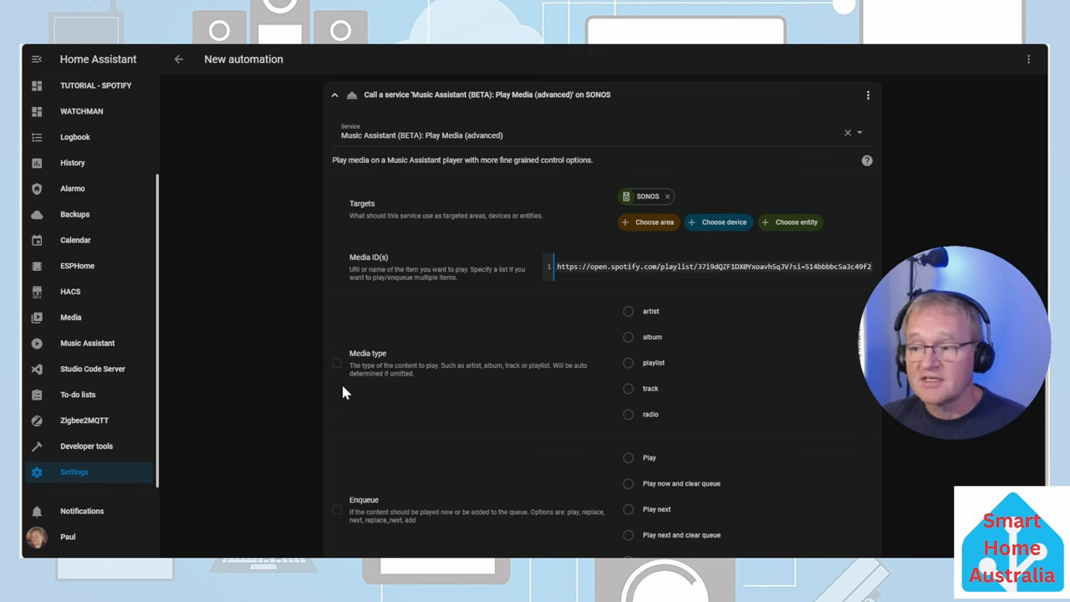
Set the media type to playlist and add a one-hour wait action.
{"action": "left_click", "coordinate": [337, 363]}
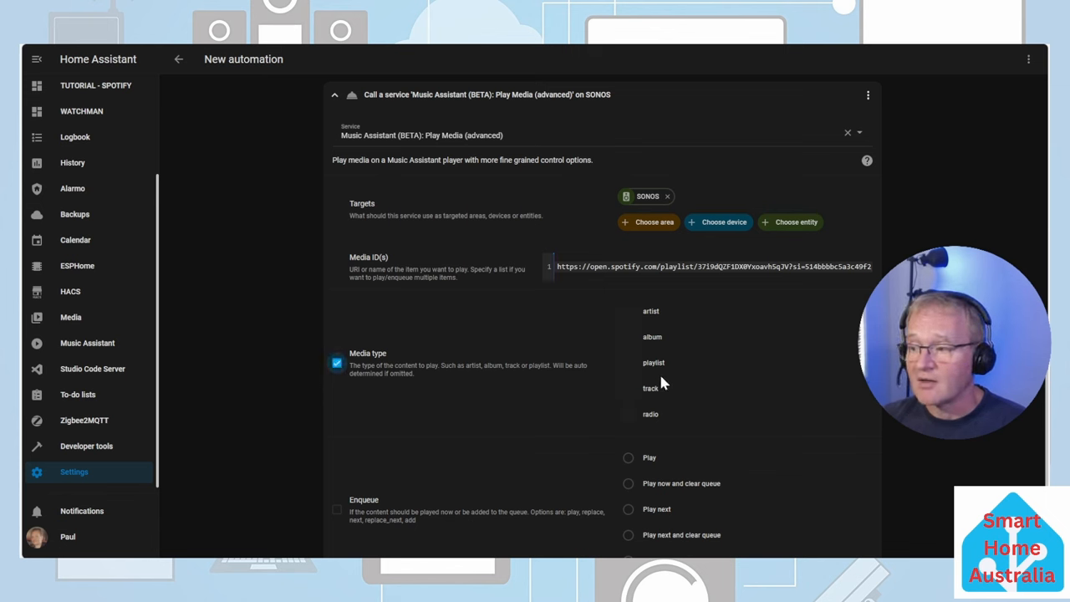
{"action": "left_click", "coordinate": [628, 362]}
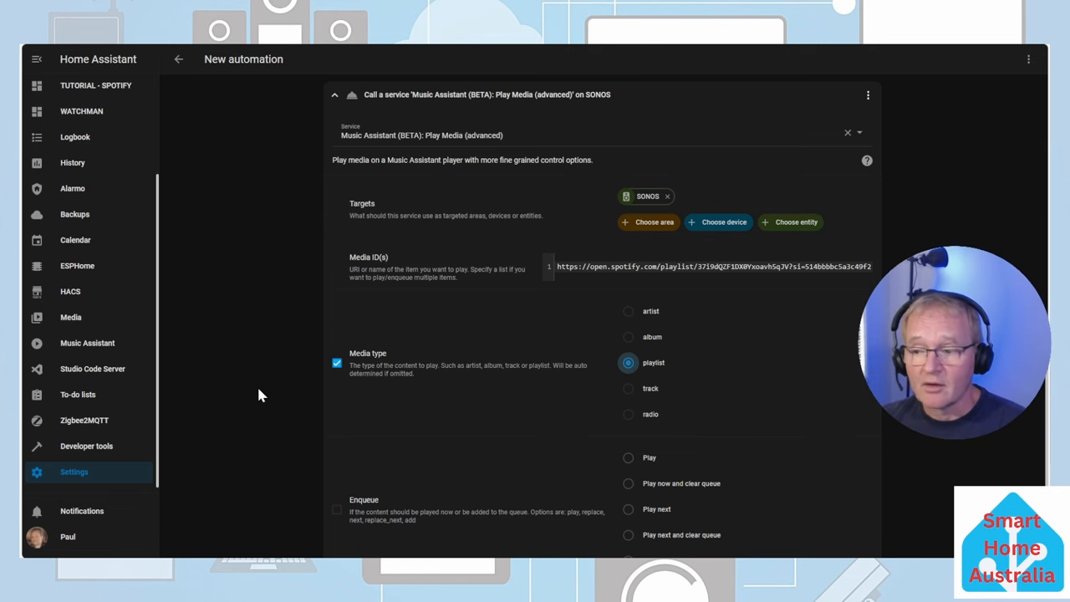
{"action": "left_click", "coordinate": [360, 536]}
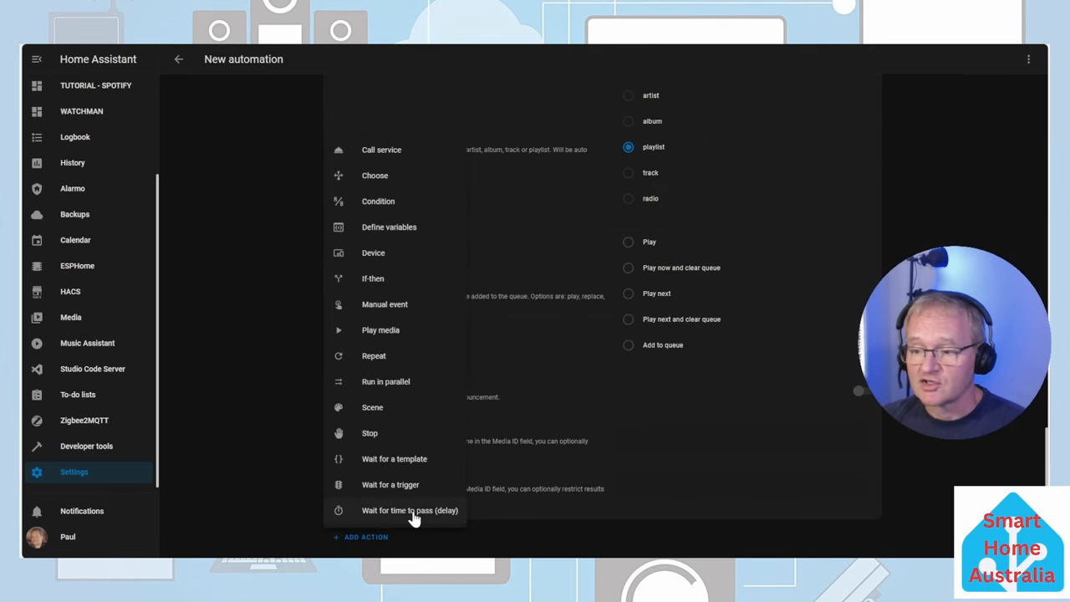
{"action": "left_click", "coordinate": [410, 510]}
{"action": "type", "text": "1"}
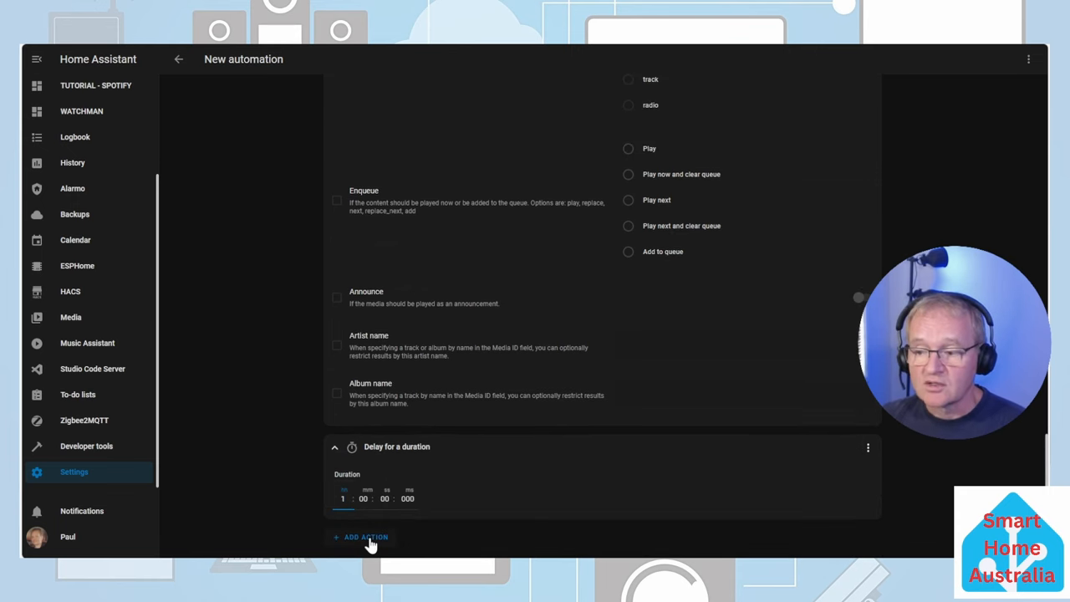
Add a Media player: Stop action and search for the Sonos player.
{"action": "left_click", "coordinate": [365, 537]}
{"action": "type", "text": "media player: stop"}
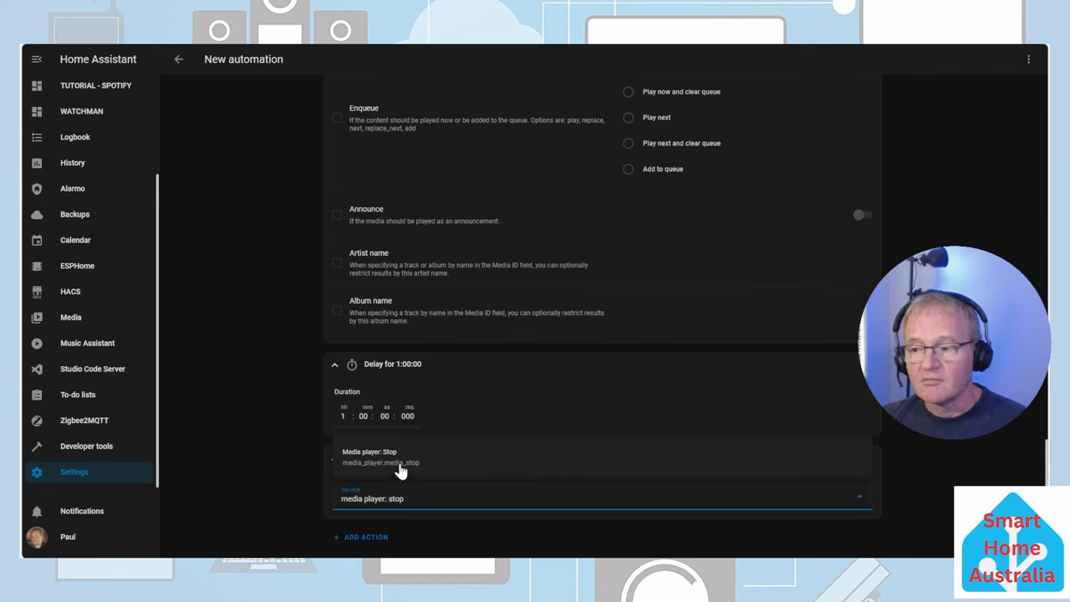
{"action": "left_click", "coordinate": [402, 458]}
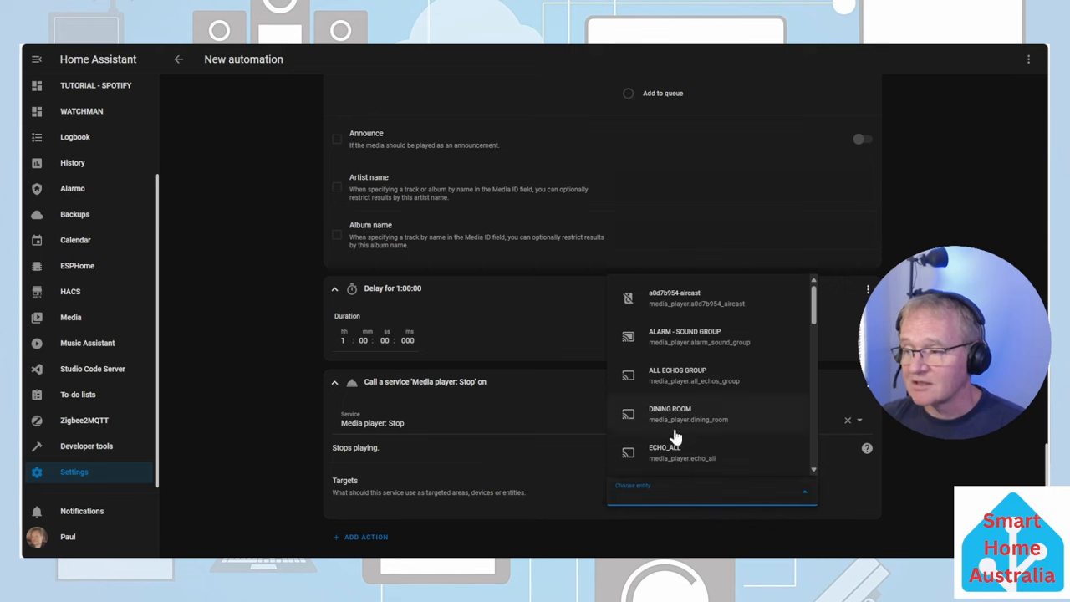
{"action": "type", "text": "sonos"}
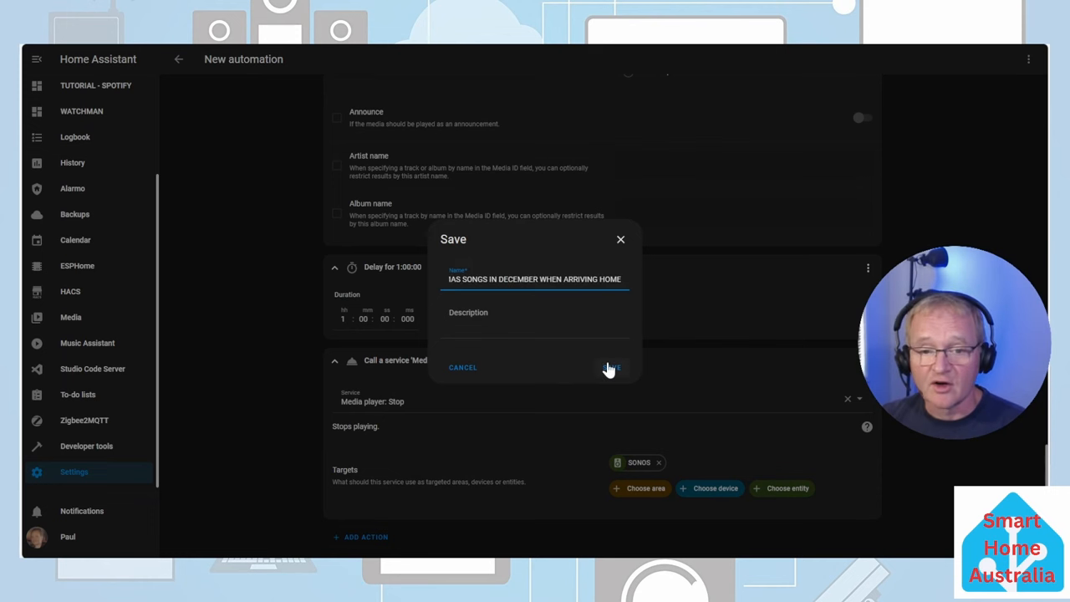
Target SONOS for the stop action and save the named December arrival automation.
{"action": "left_click", "coordinate": [610, 368]}
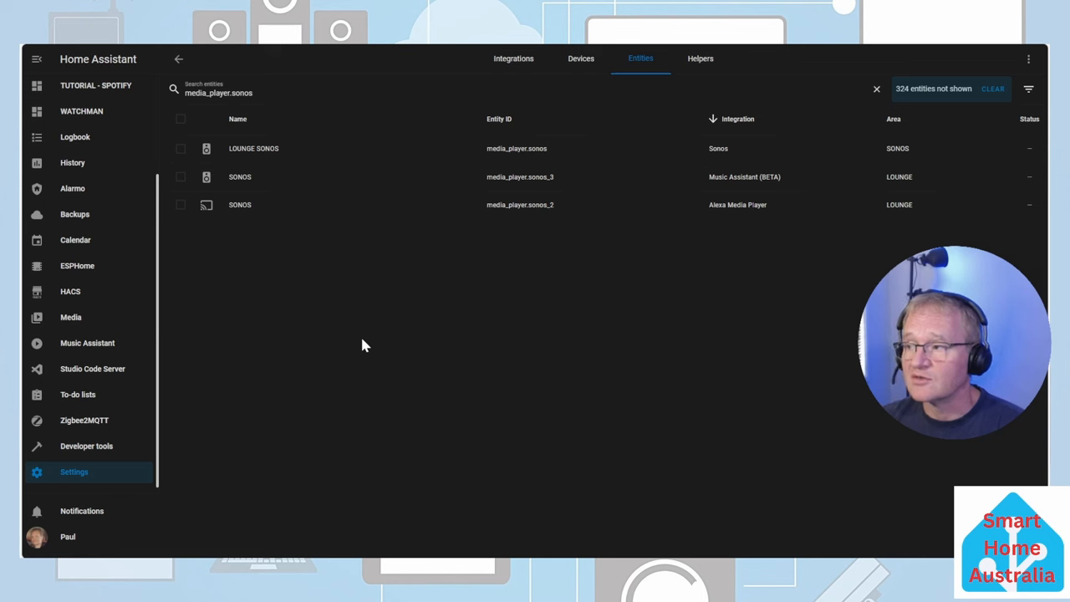
{"action": "mouse_move", "coordinate": [525, 176]}
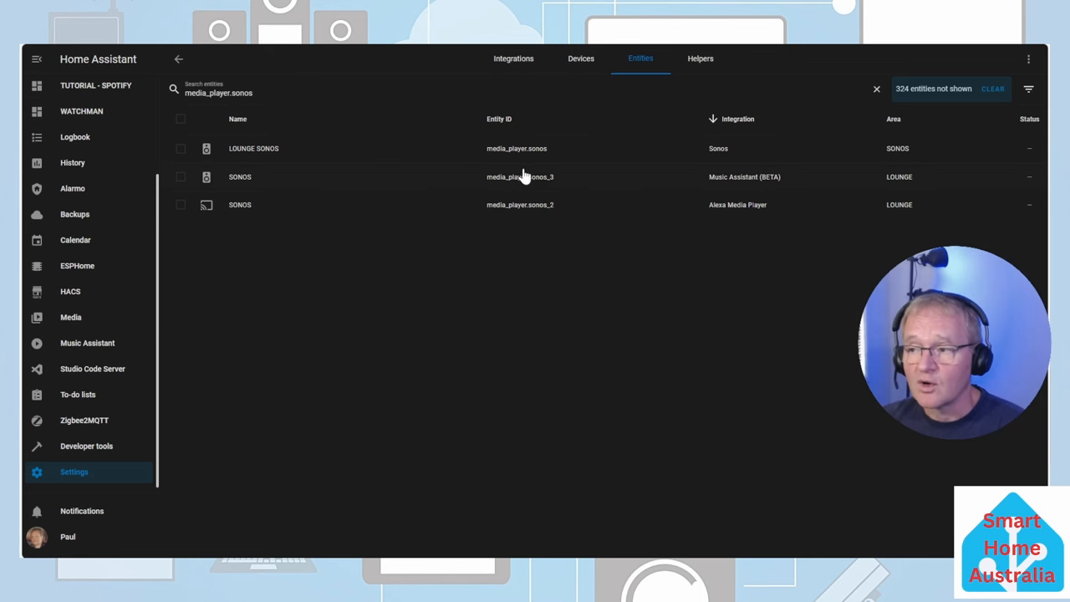
{"action": "mouse_move", "coordinate": [544, 187]}
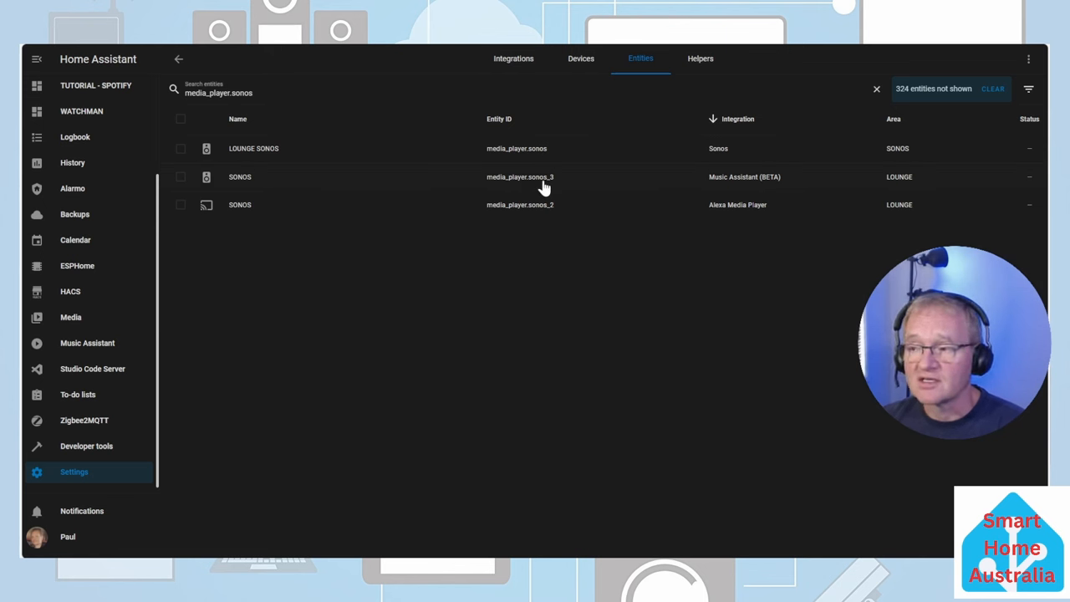
{"action": "mouse_move", "coordinate": [513, 282]}
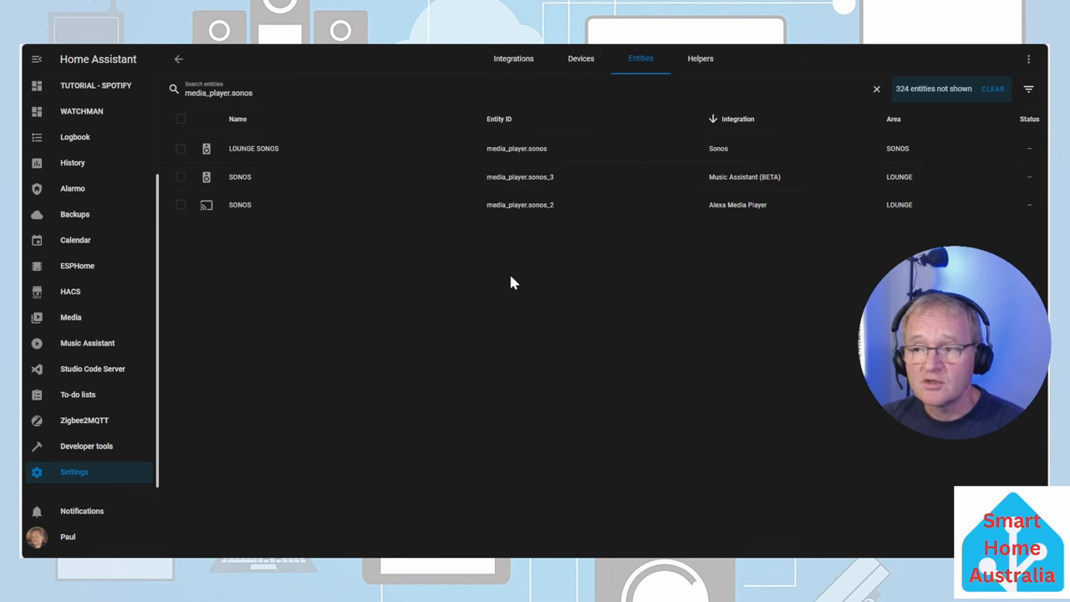